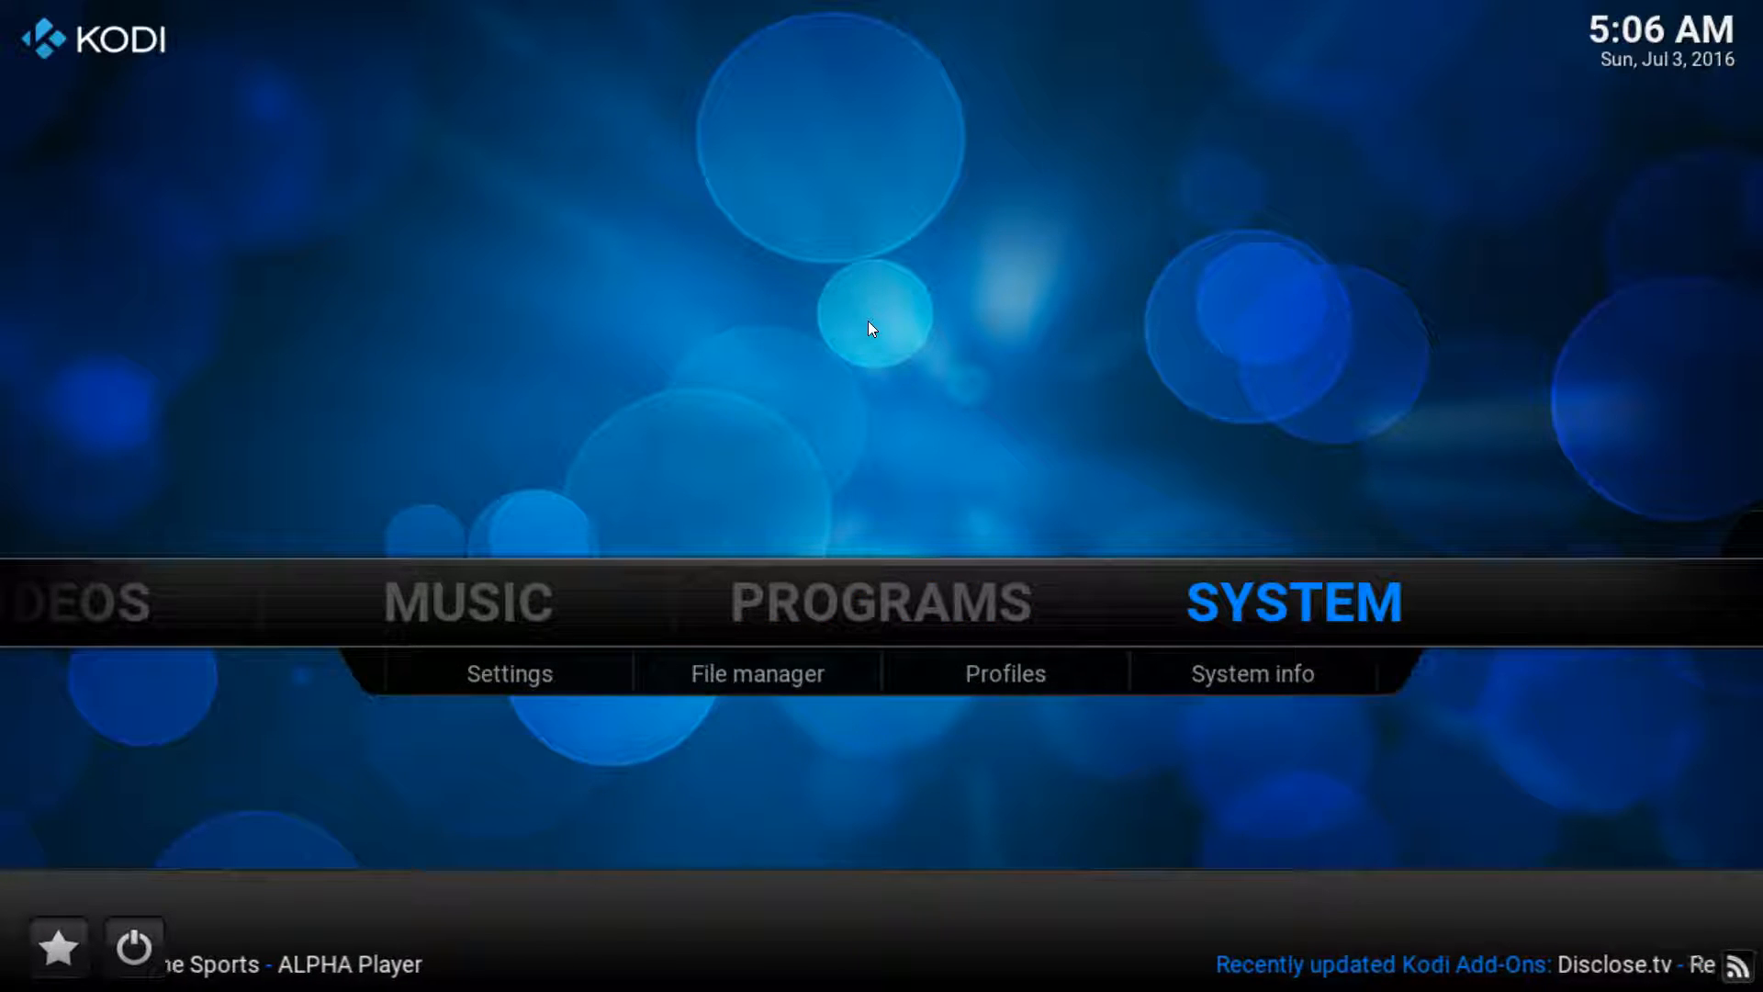
- Open Settings from the Confluence home, peek at Appearance, and return to the main categories
left_click(508, 673)
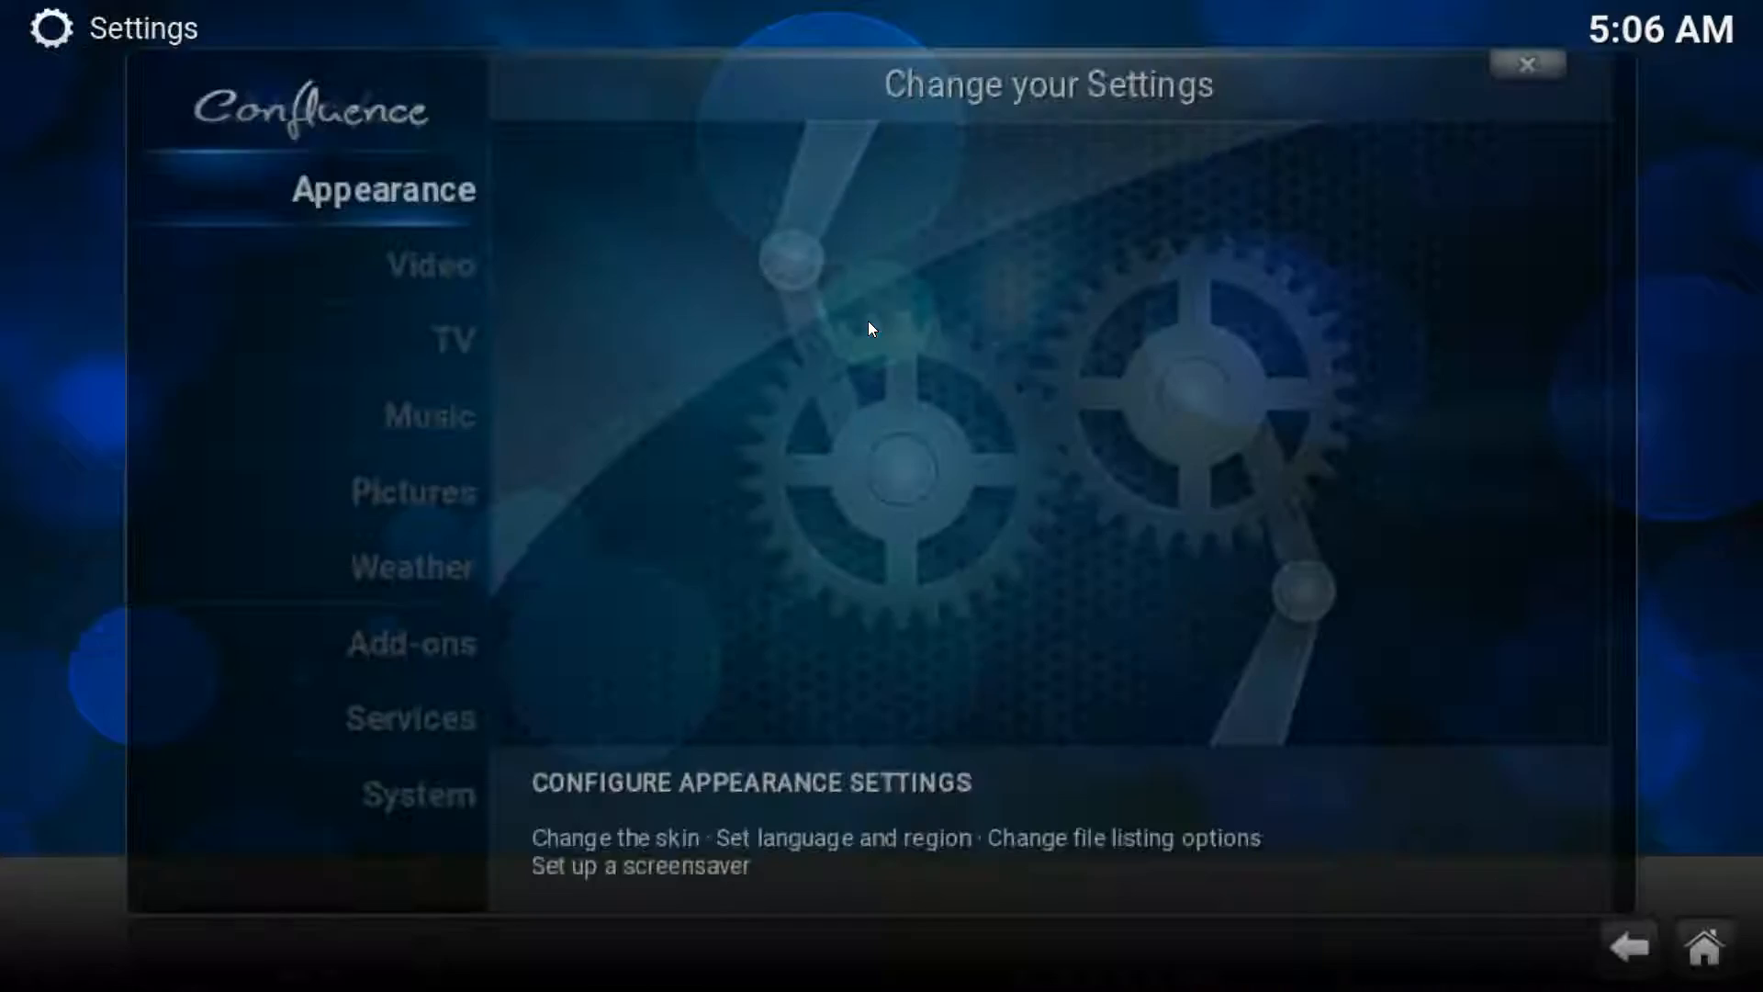
left_click(1527, 65)
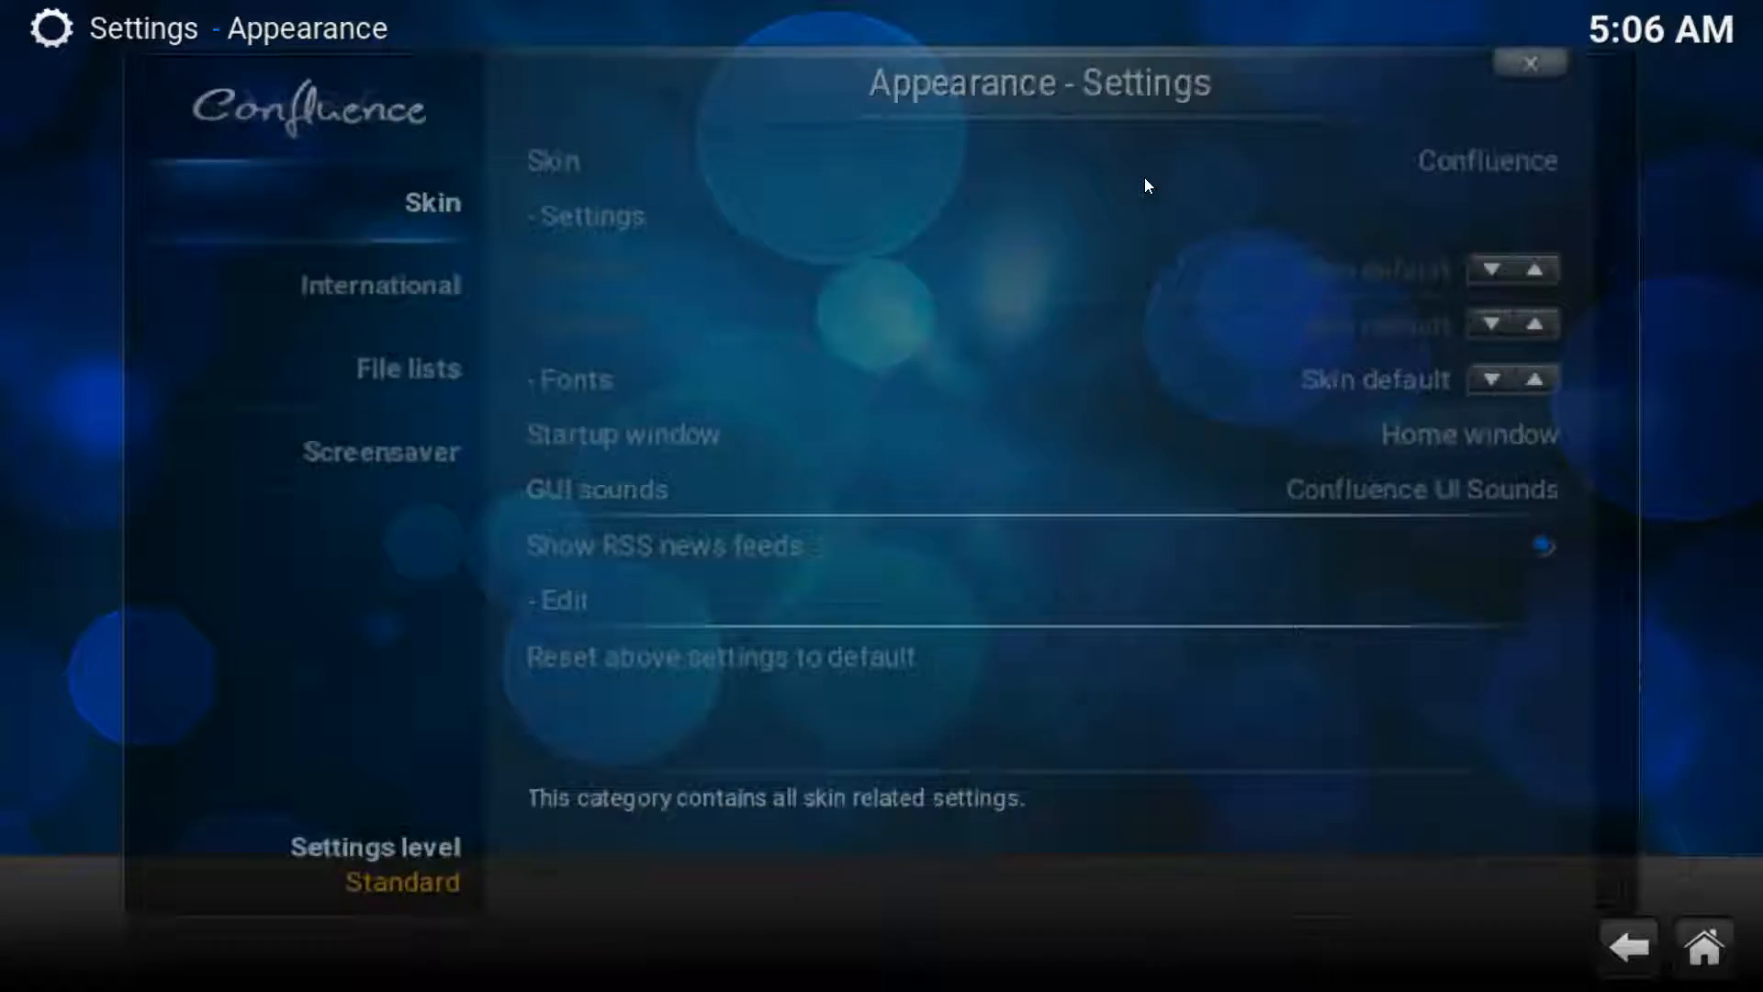
left_click(1527, 62)
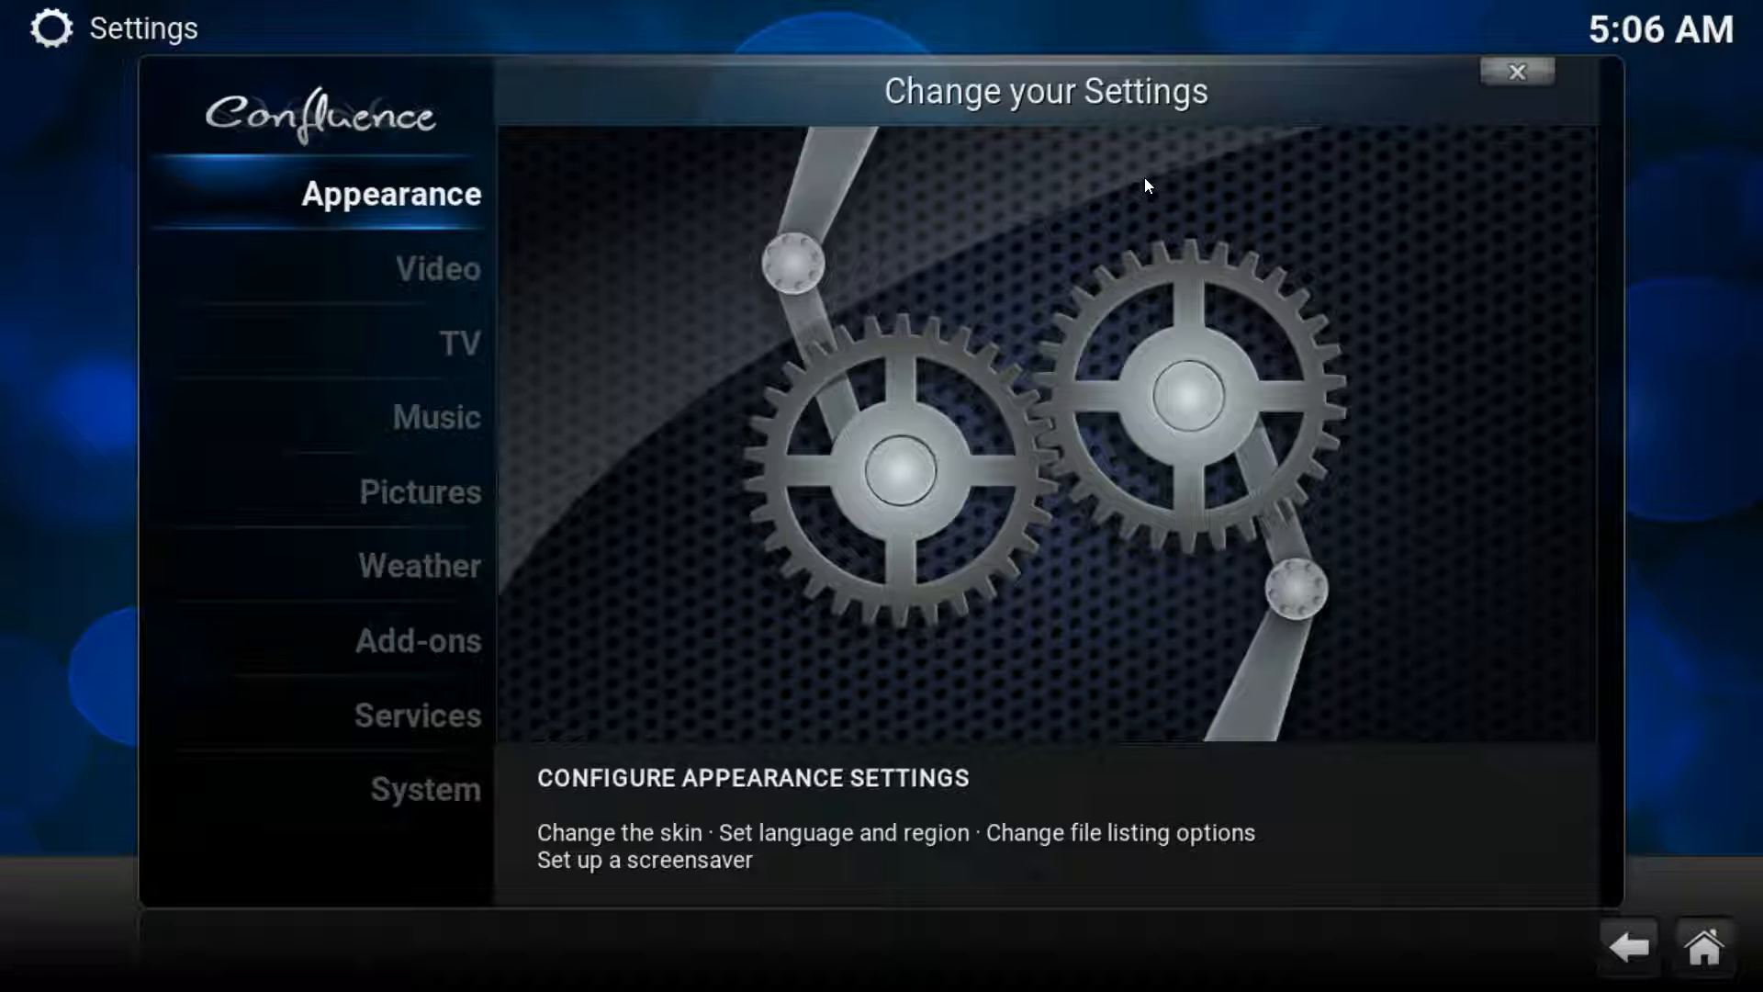
- Open Appearance, view the File lists options, then return to the Skin category
left_click(392, 193)
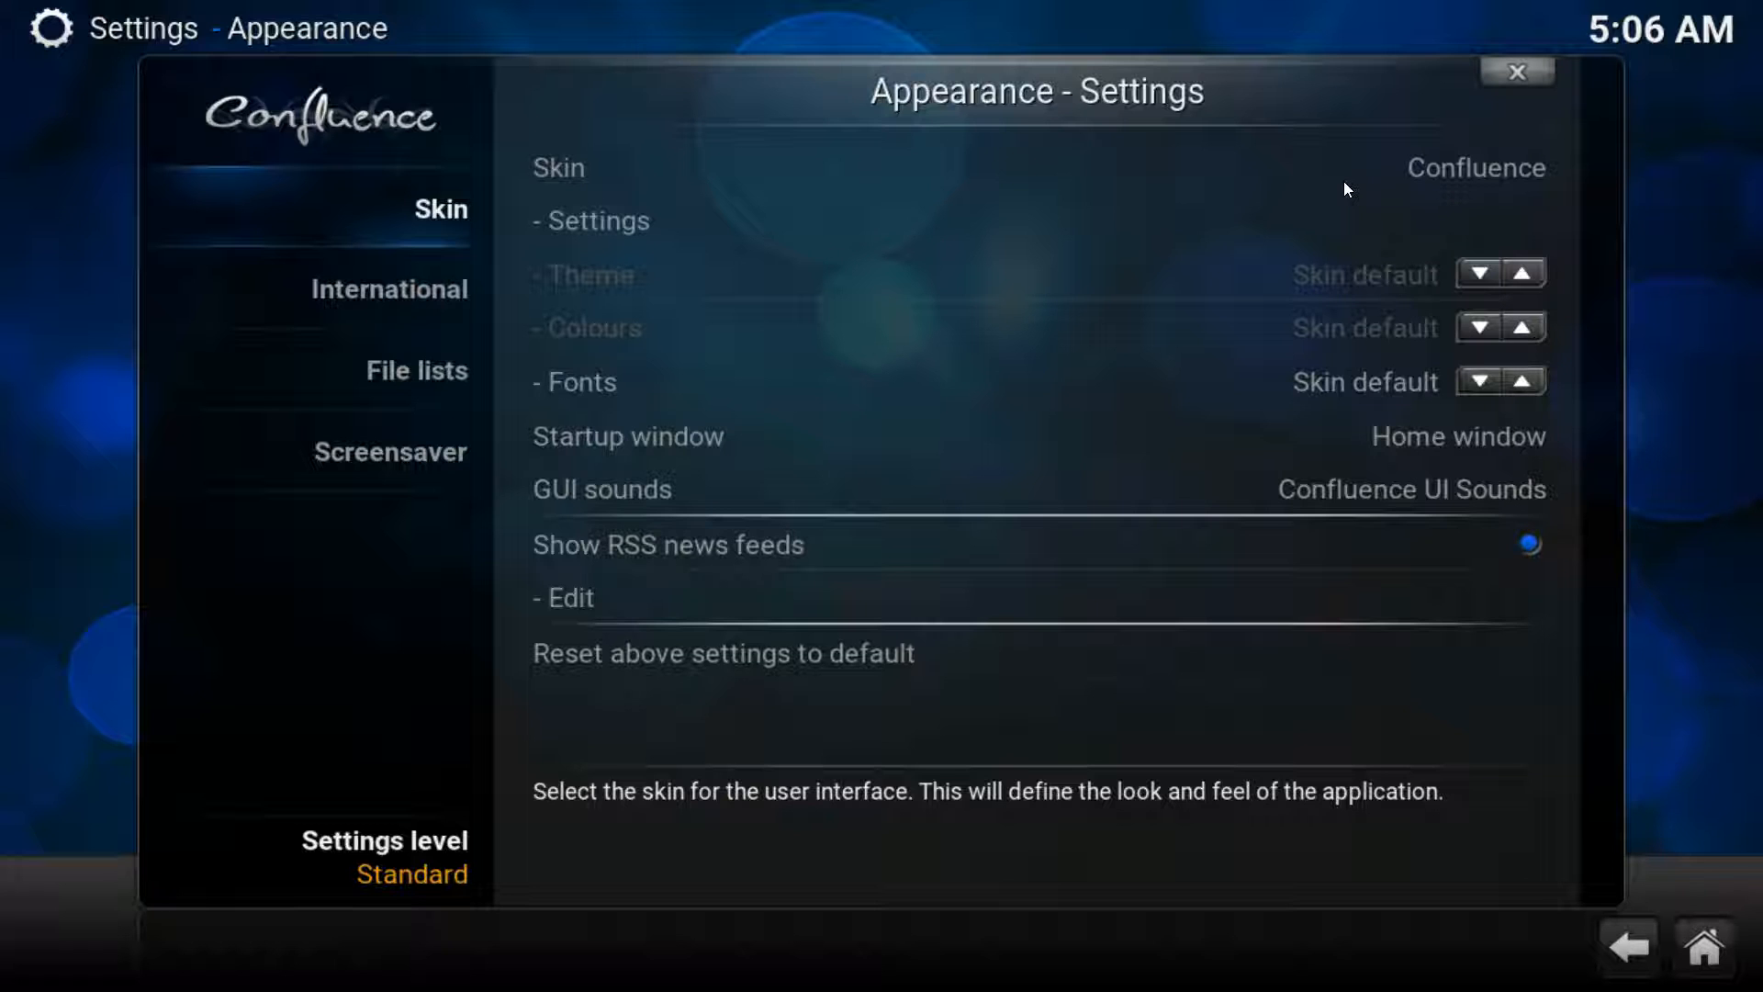
left_click(416, 370)
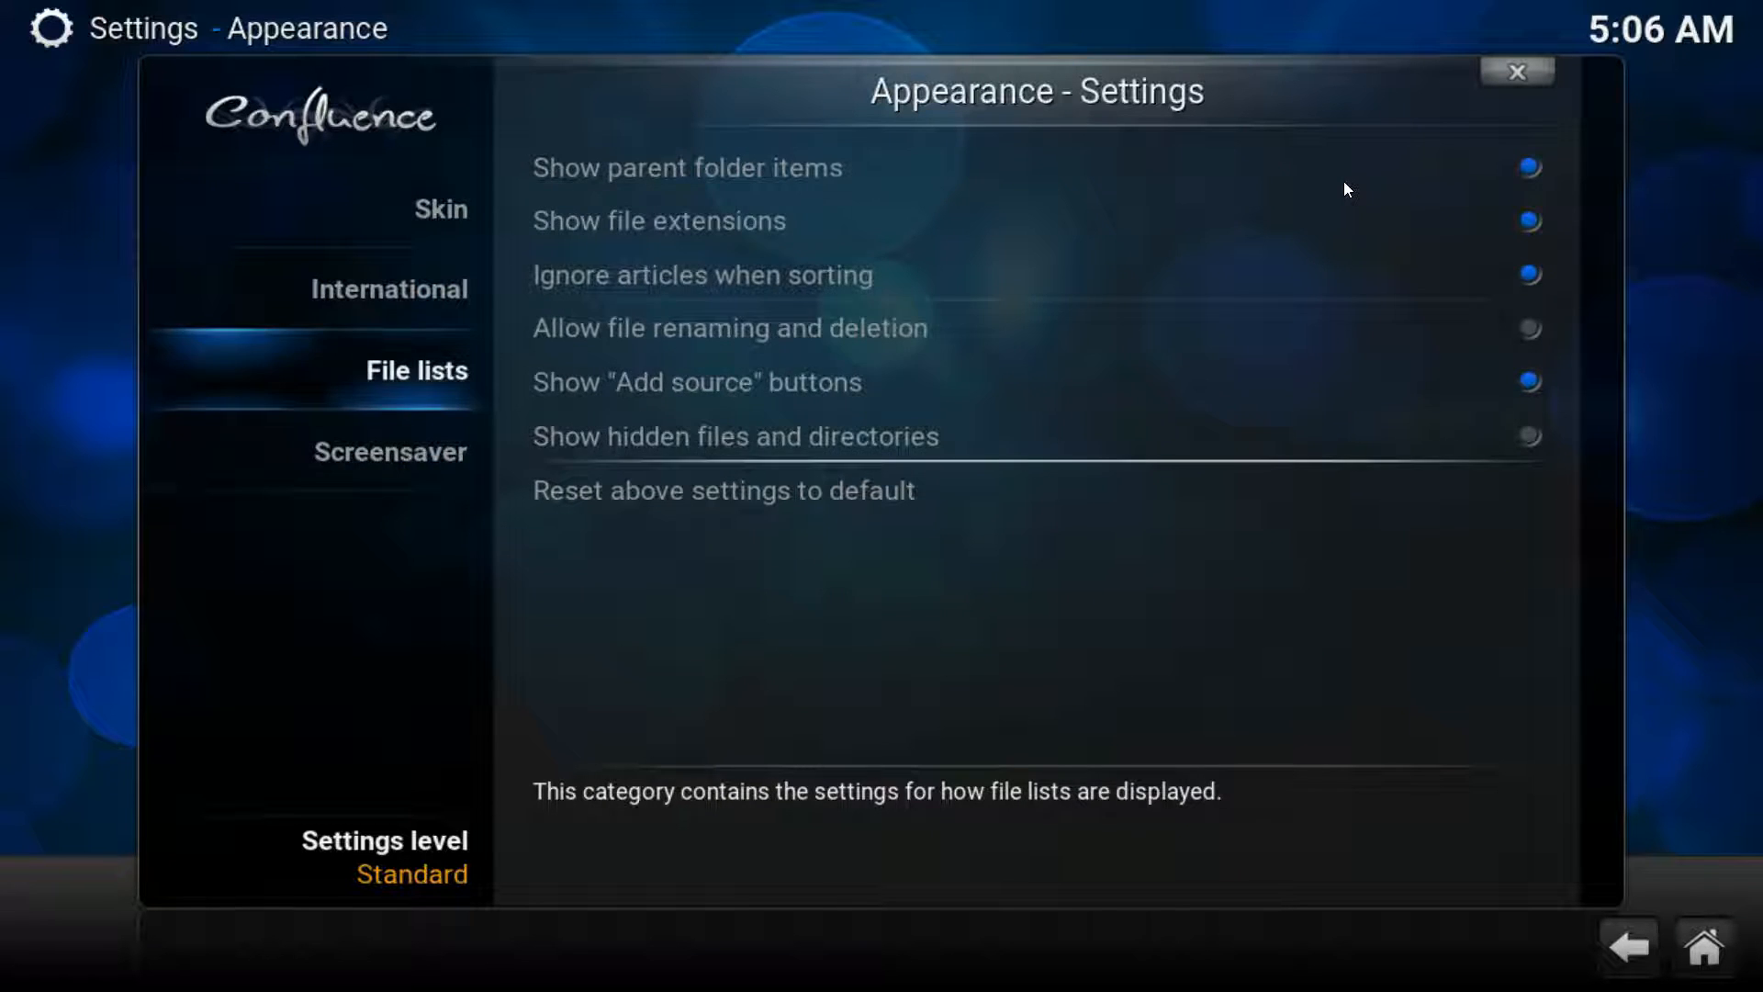
left_click(440, 209)
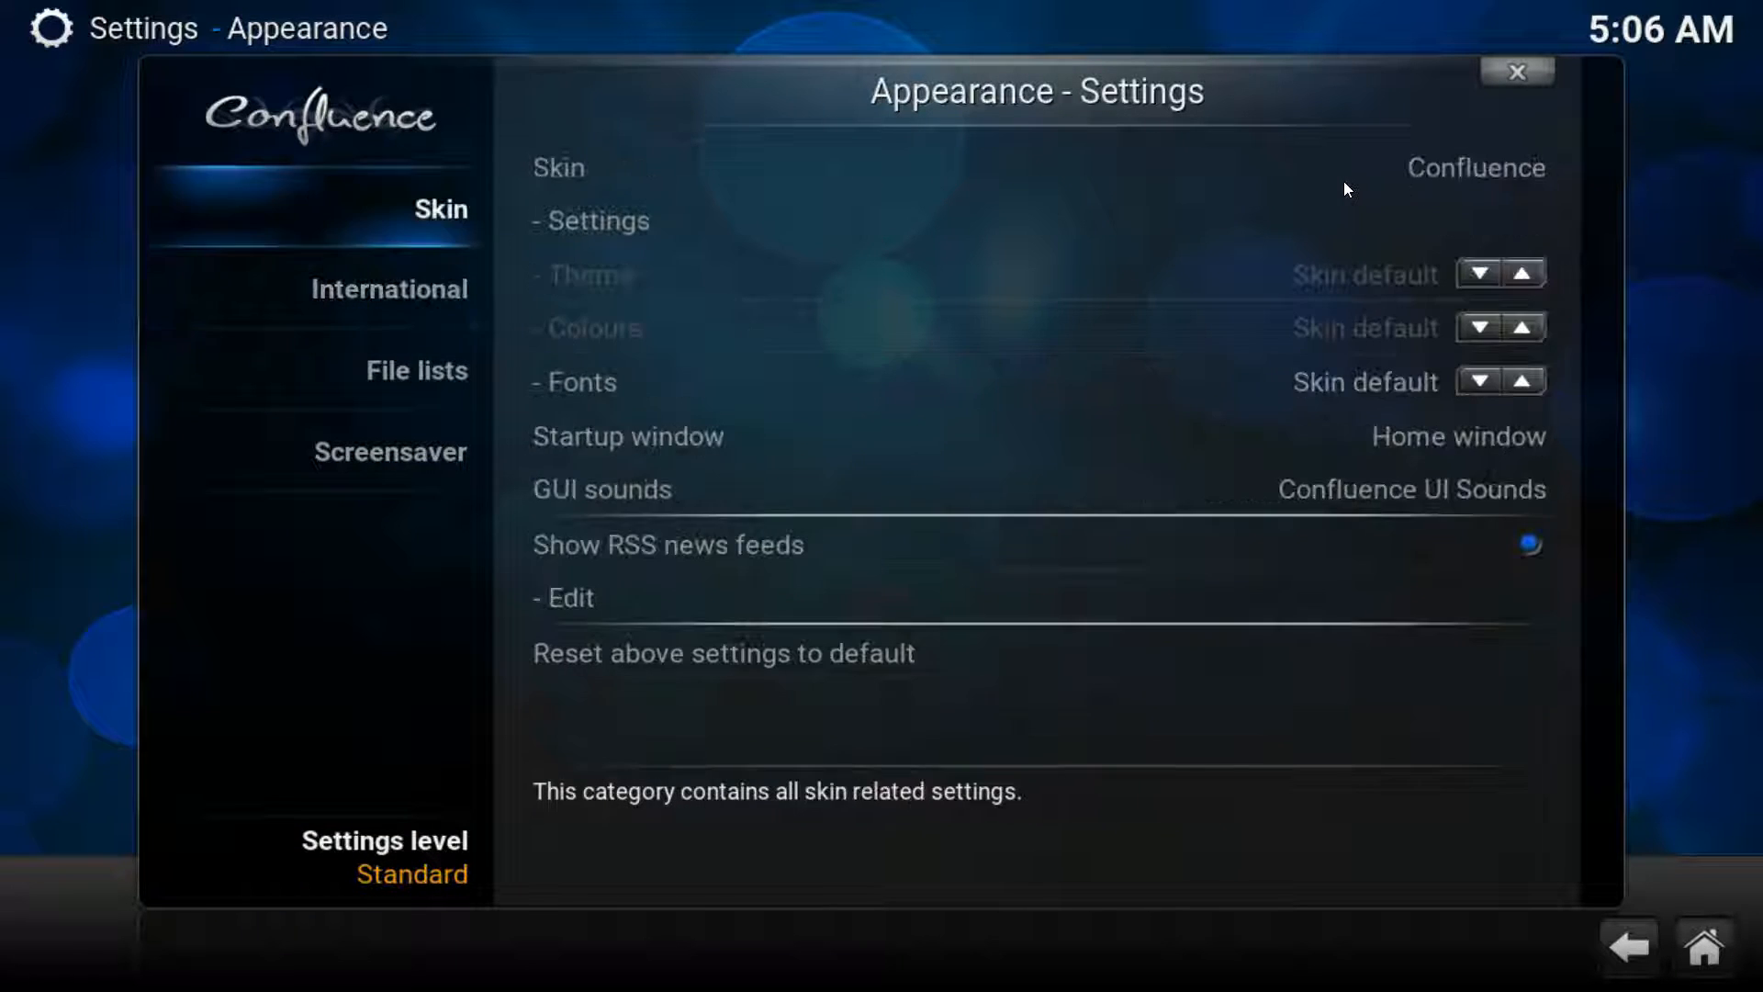
mouse_move(1345, 189)
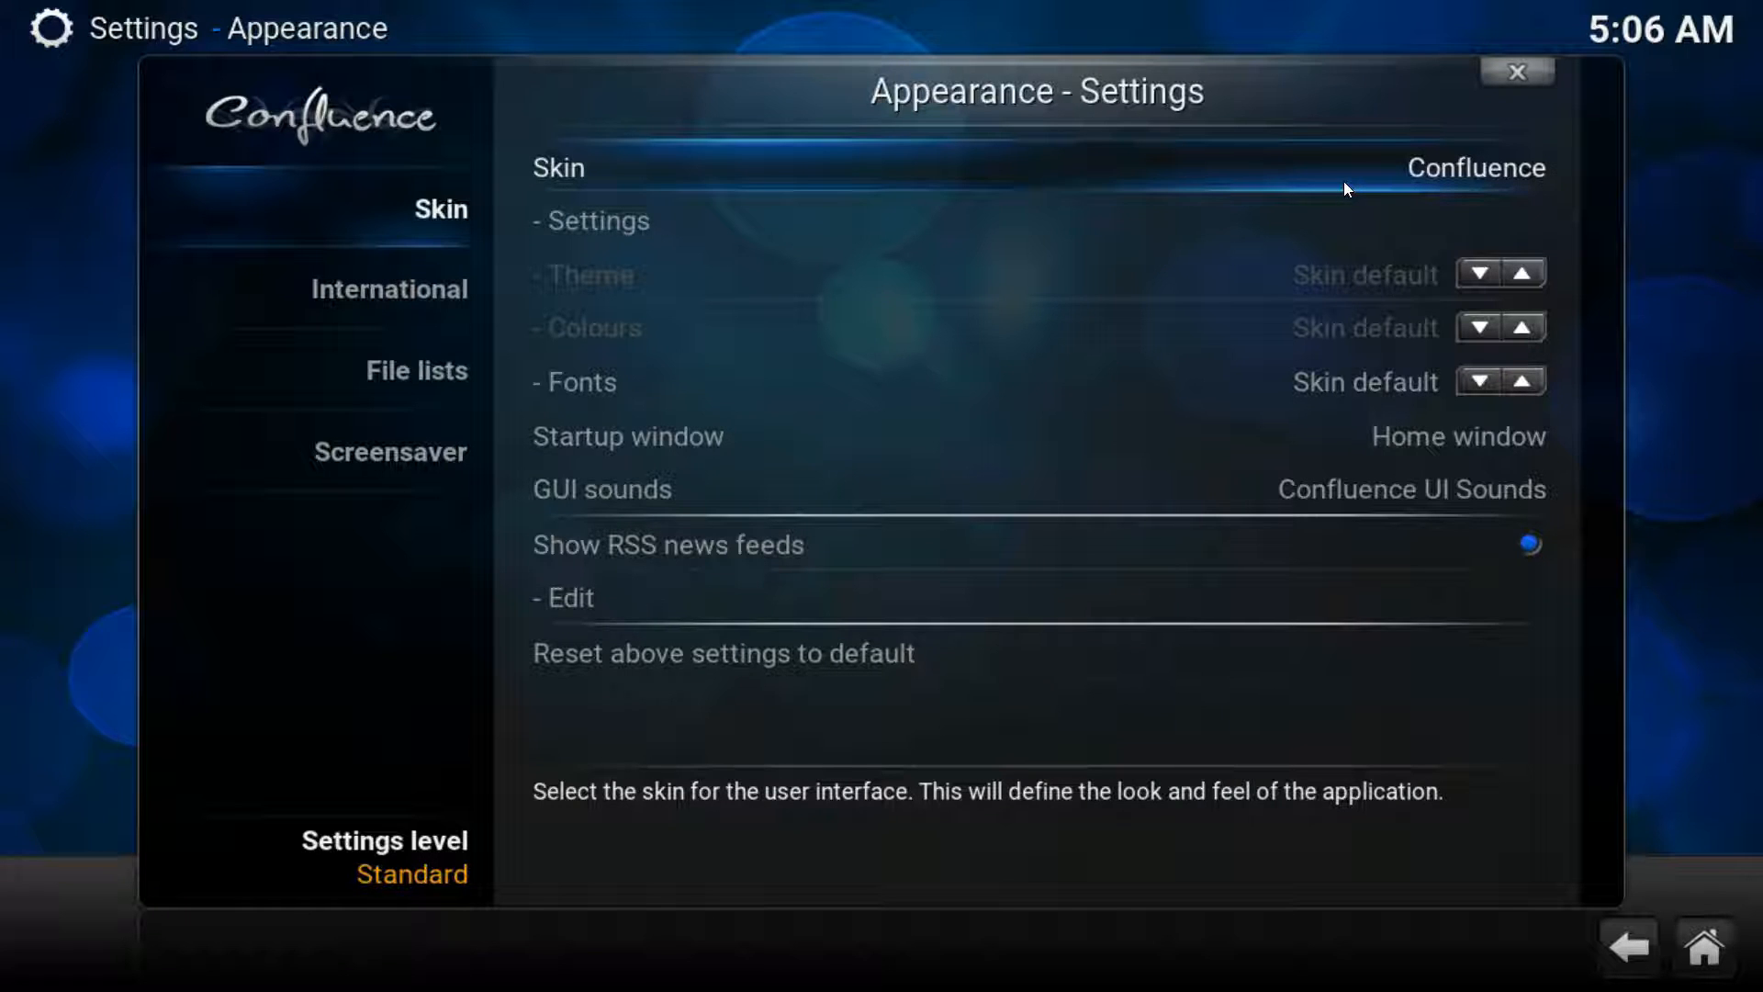
left_click(1476, 167)
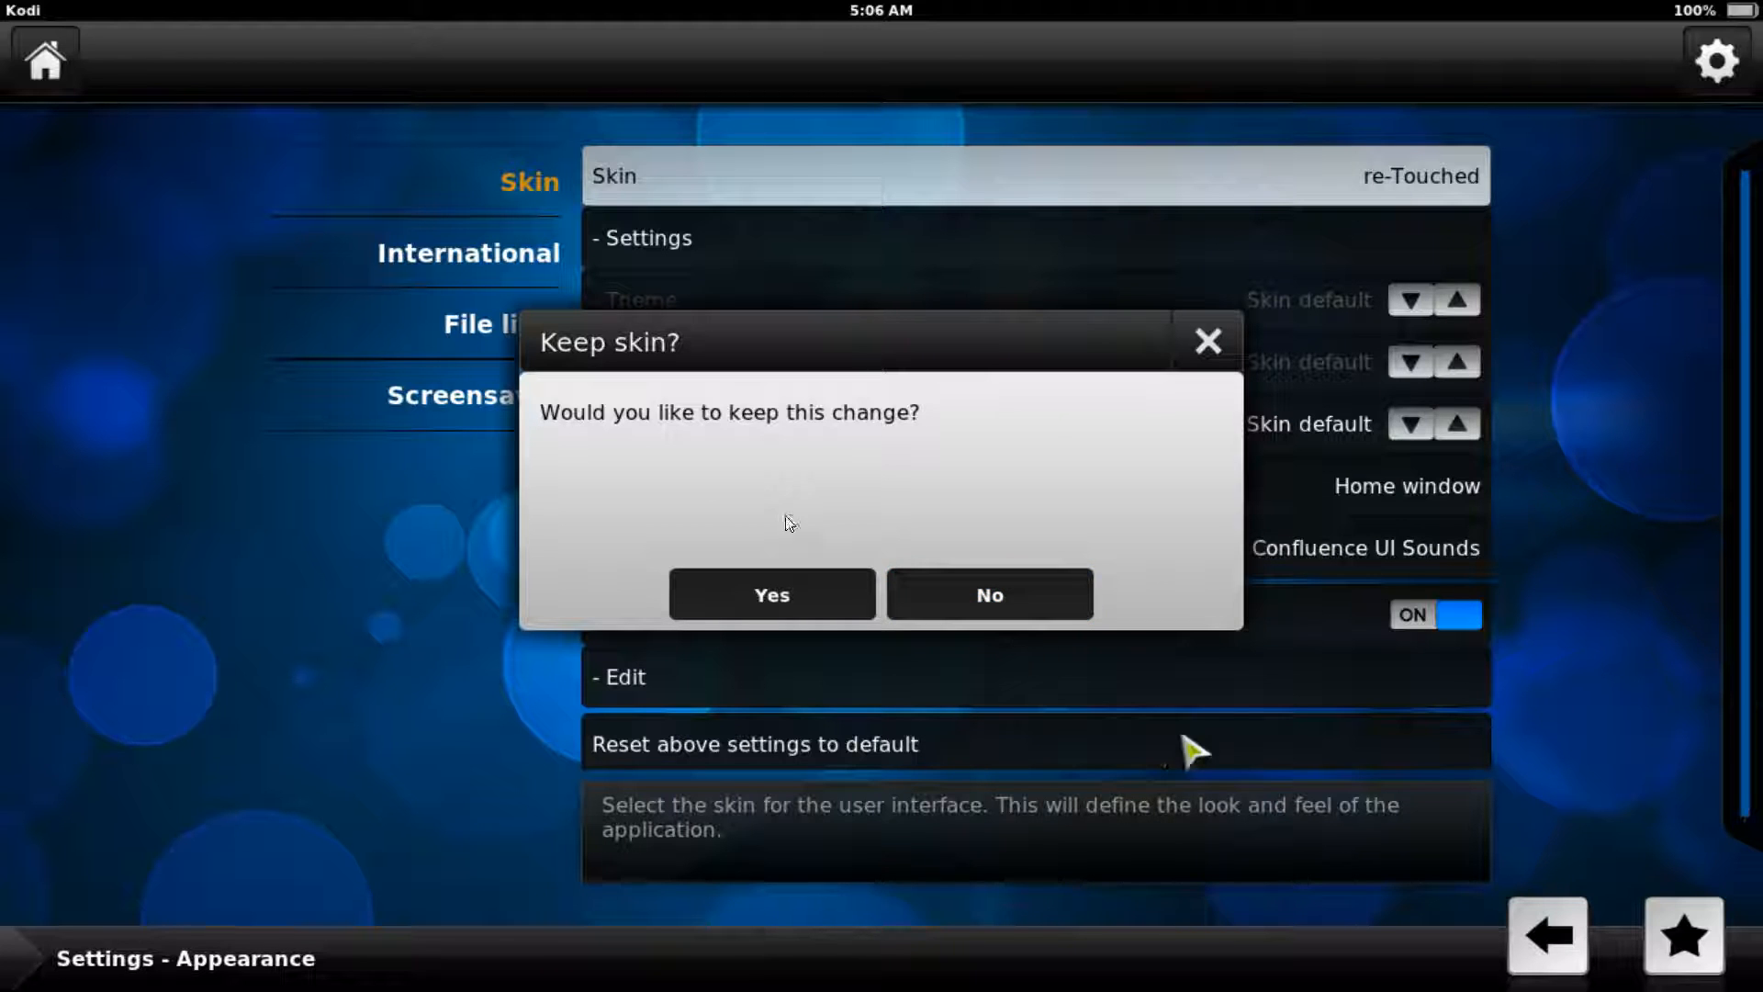
left_click(771, 594)
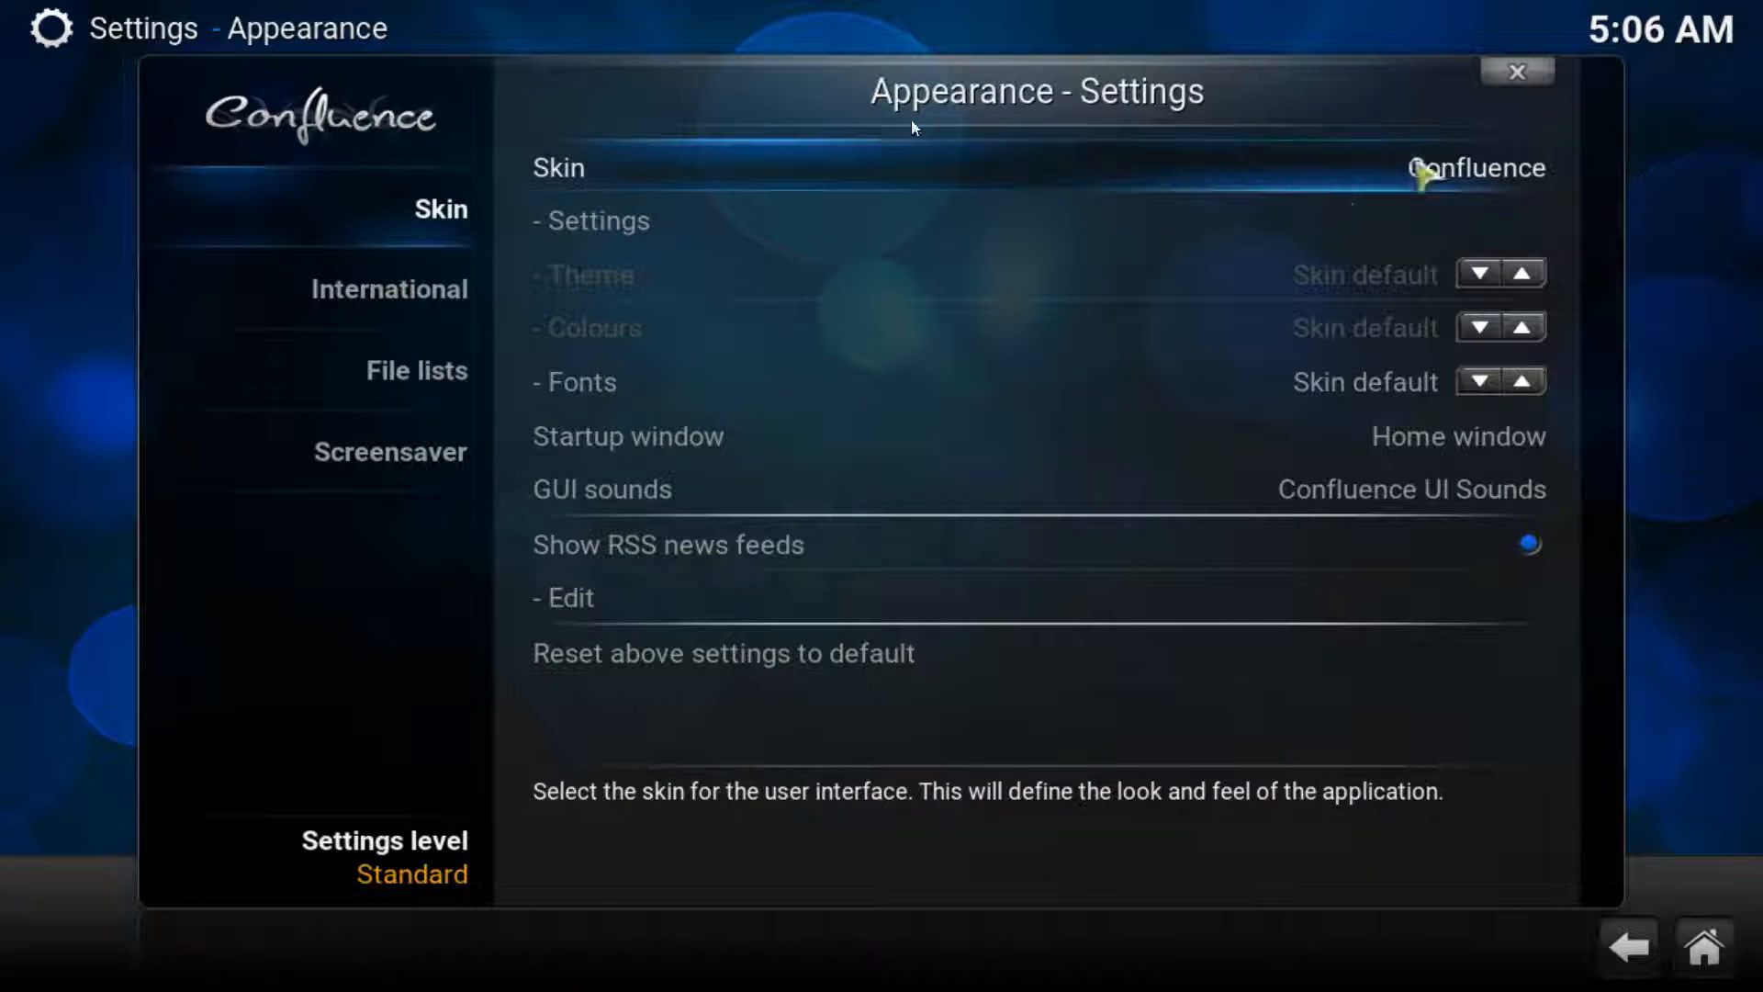
left_click(1475, 167)
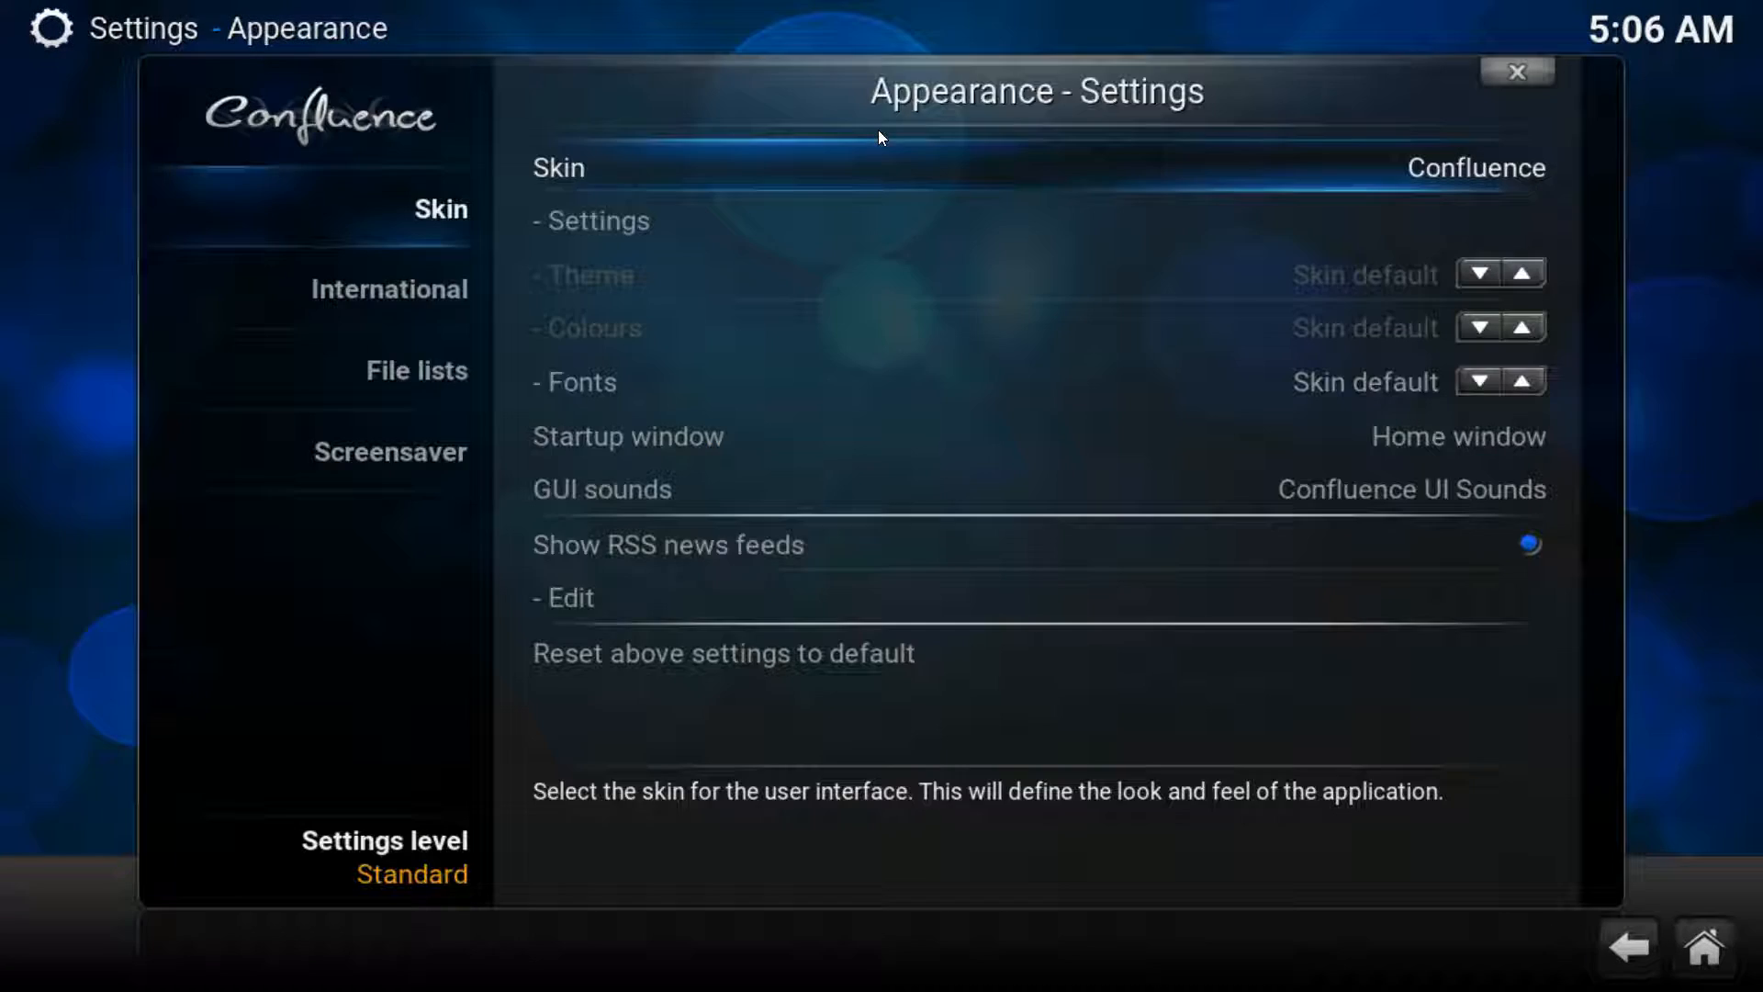
- Dismiss the failed Aeon MQ 6 install message and browse the 28 downloadable skins
left_click(1475, 168)
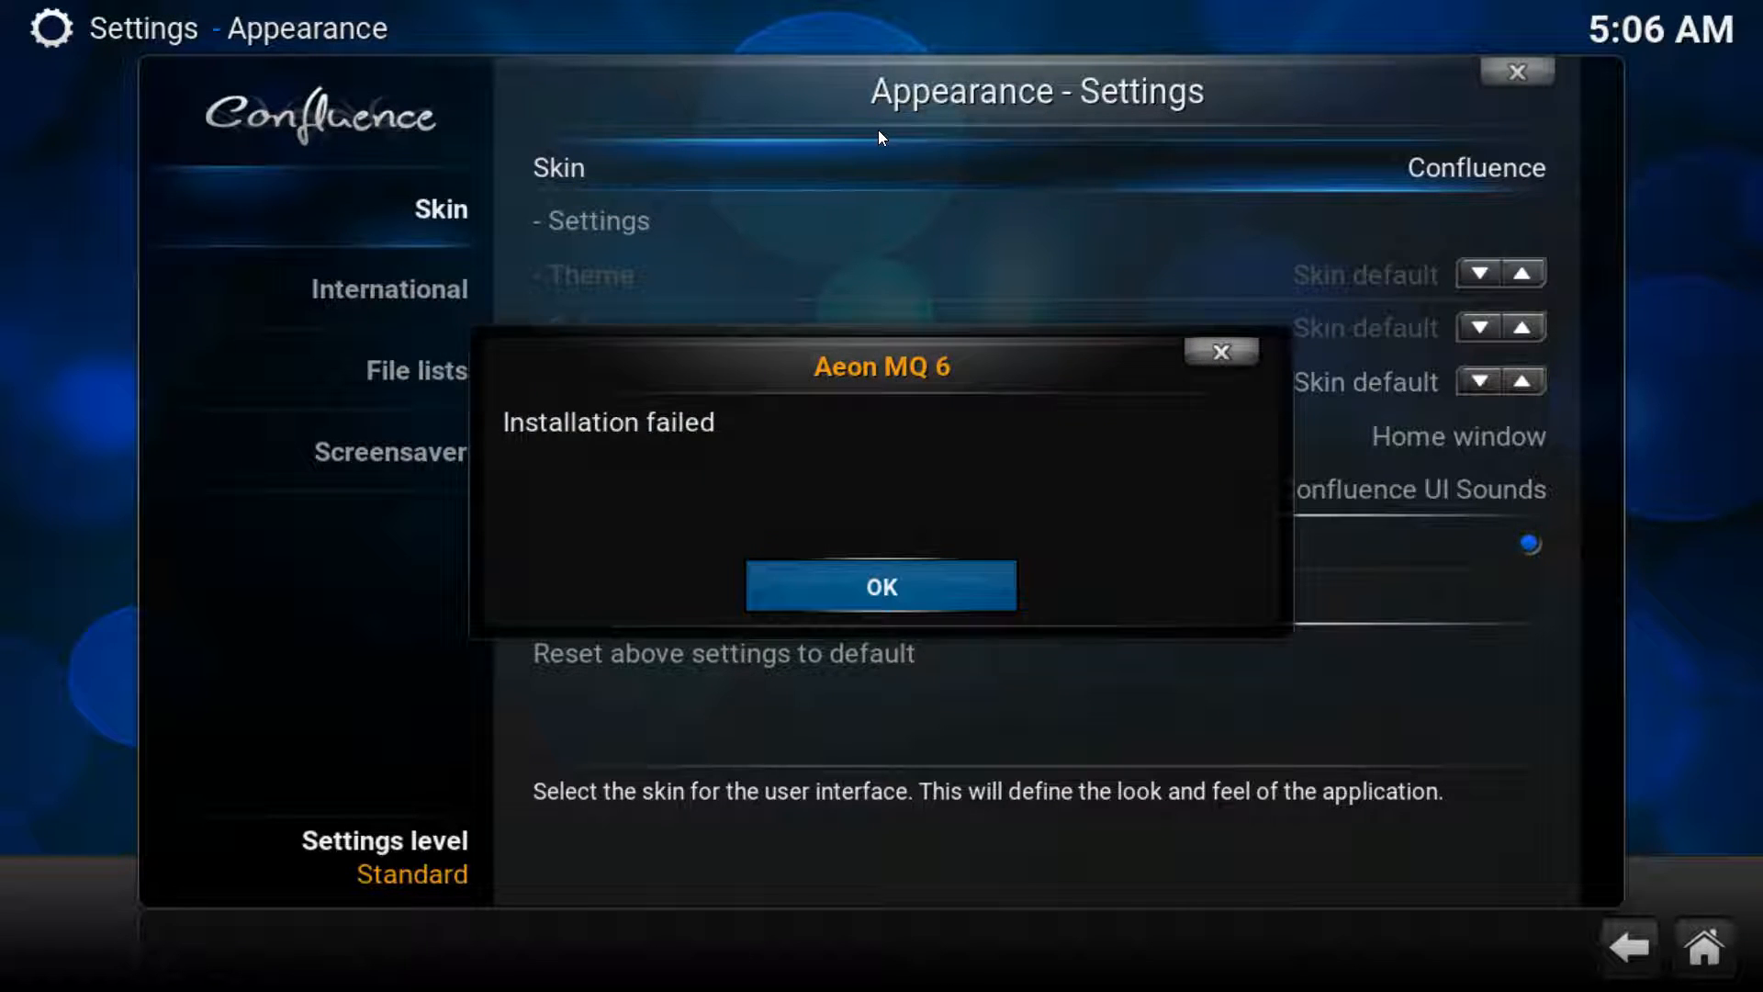
left_click(882, 585)
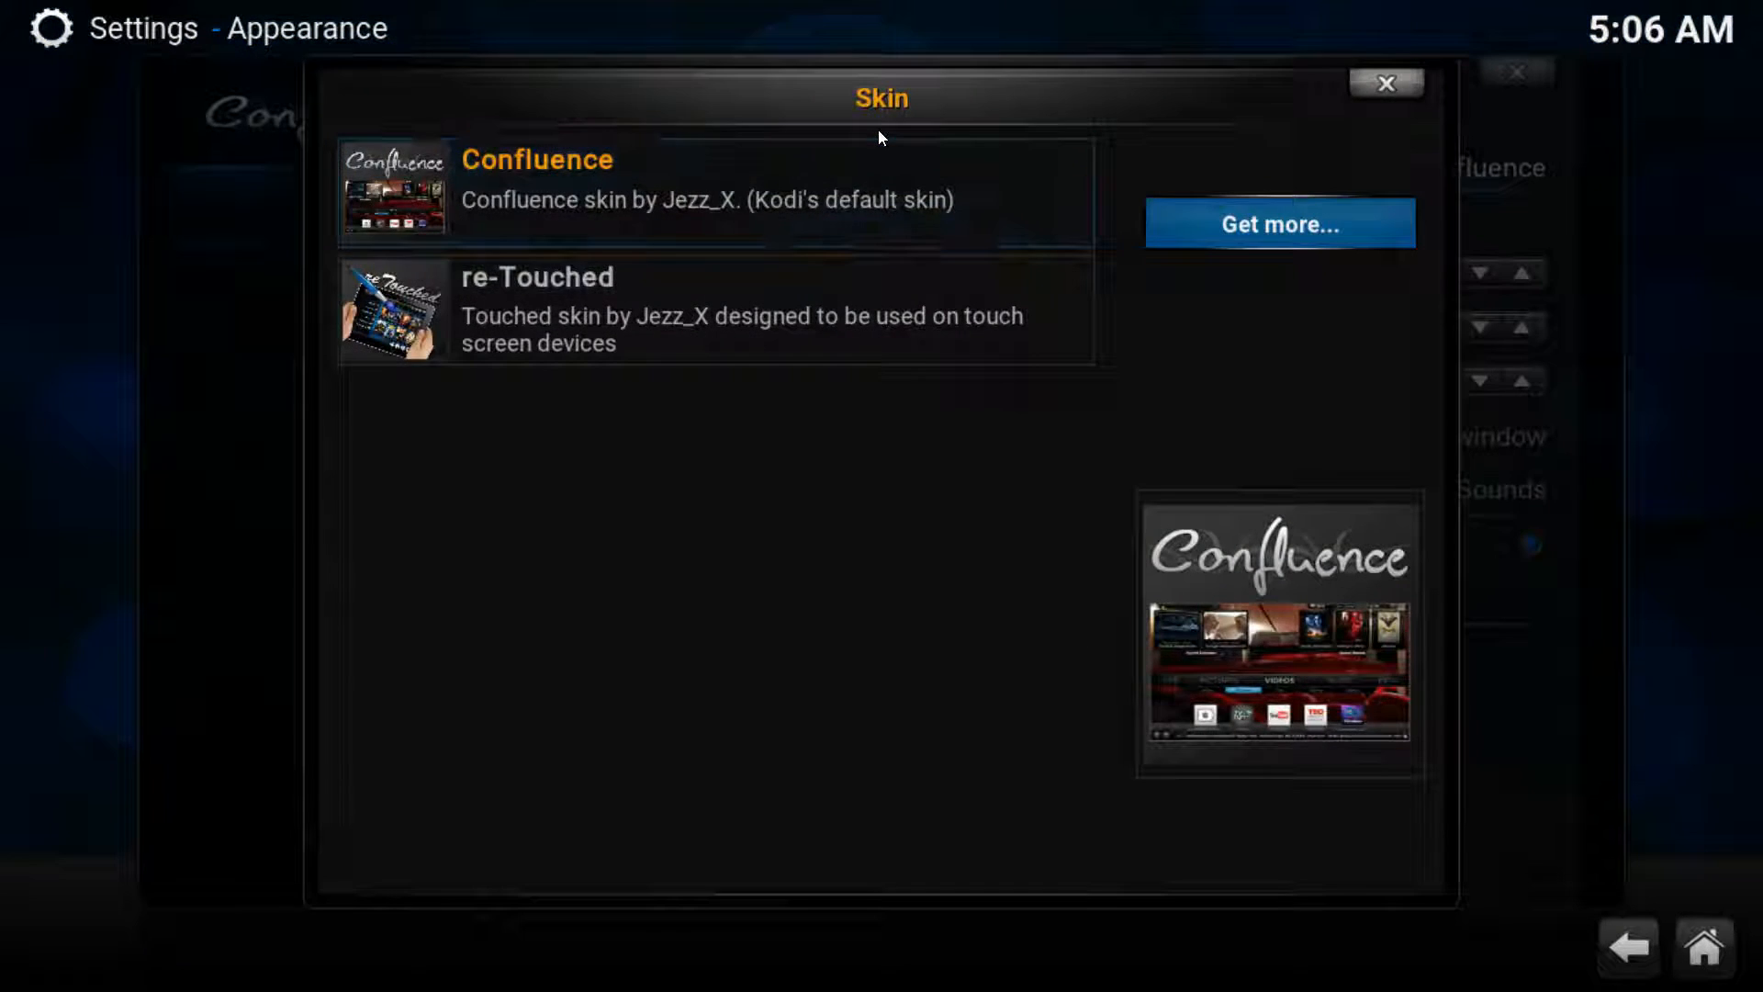
left_click(1281, 223)
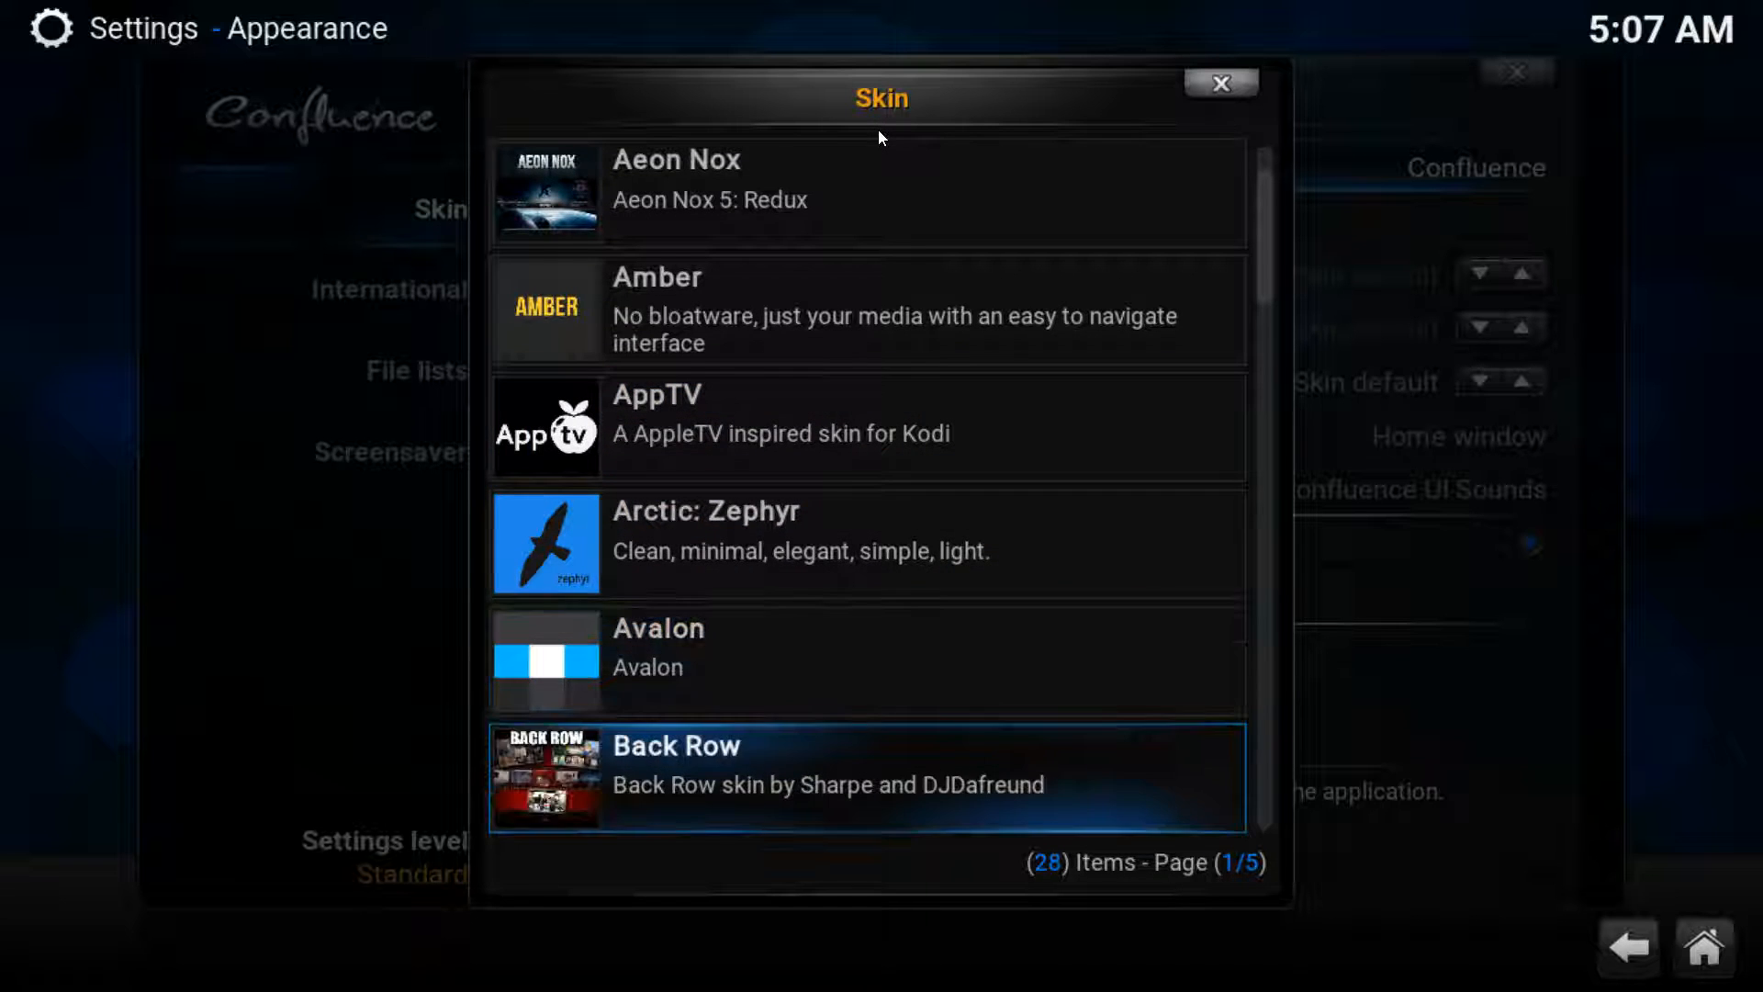
- Scroll the downloadable skin list to find and install Bello
scroll("down", 3)
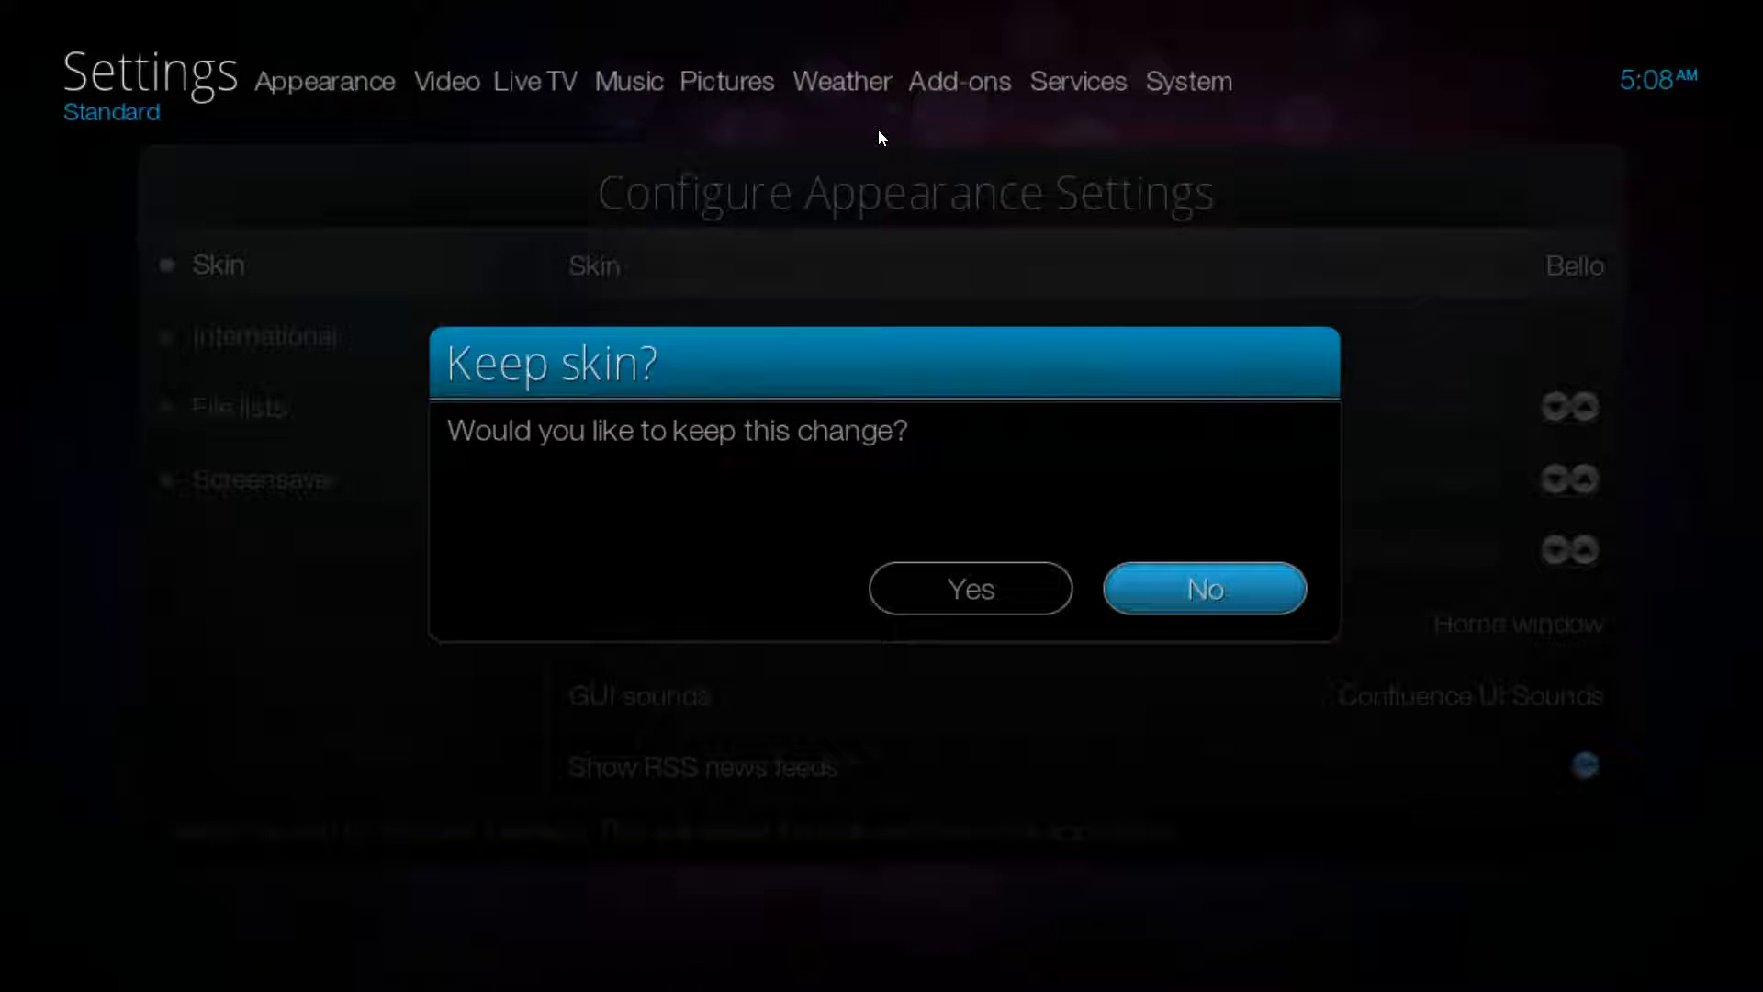
- Keep the Bello skin and move left along its home menu
left_click(1205, 587)
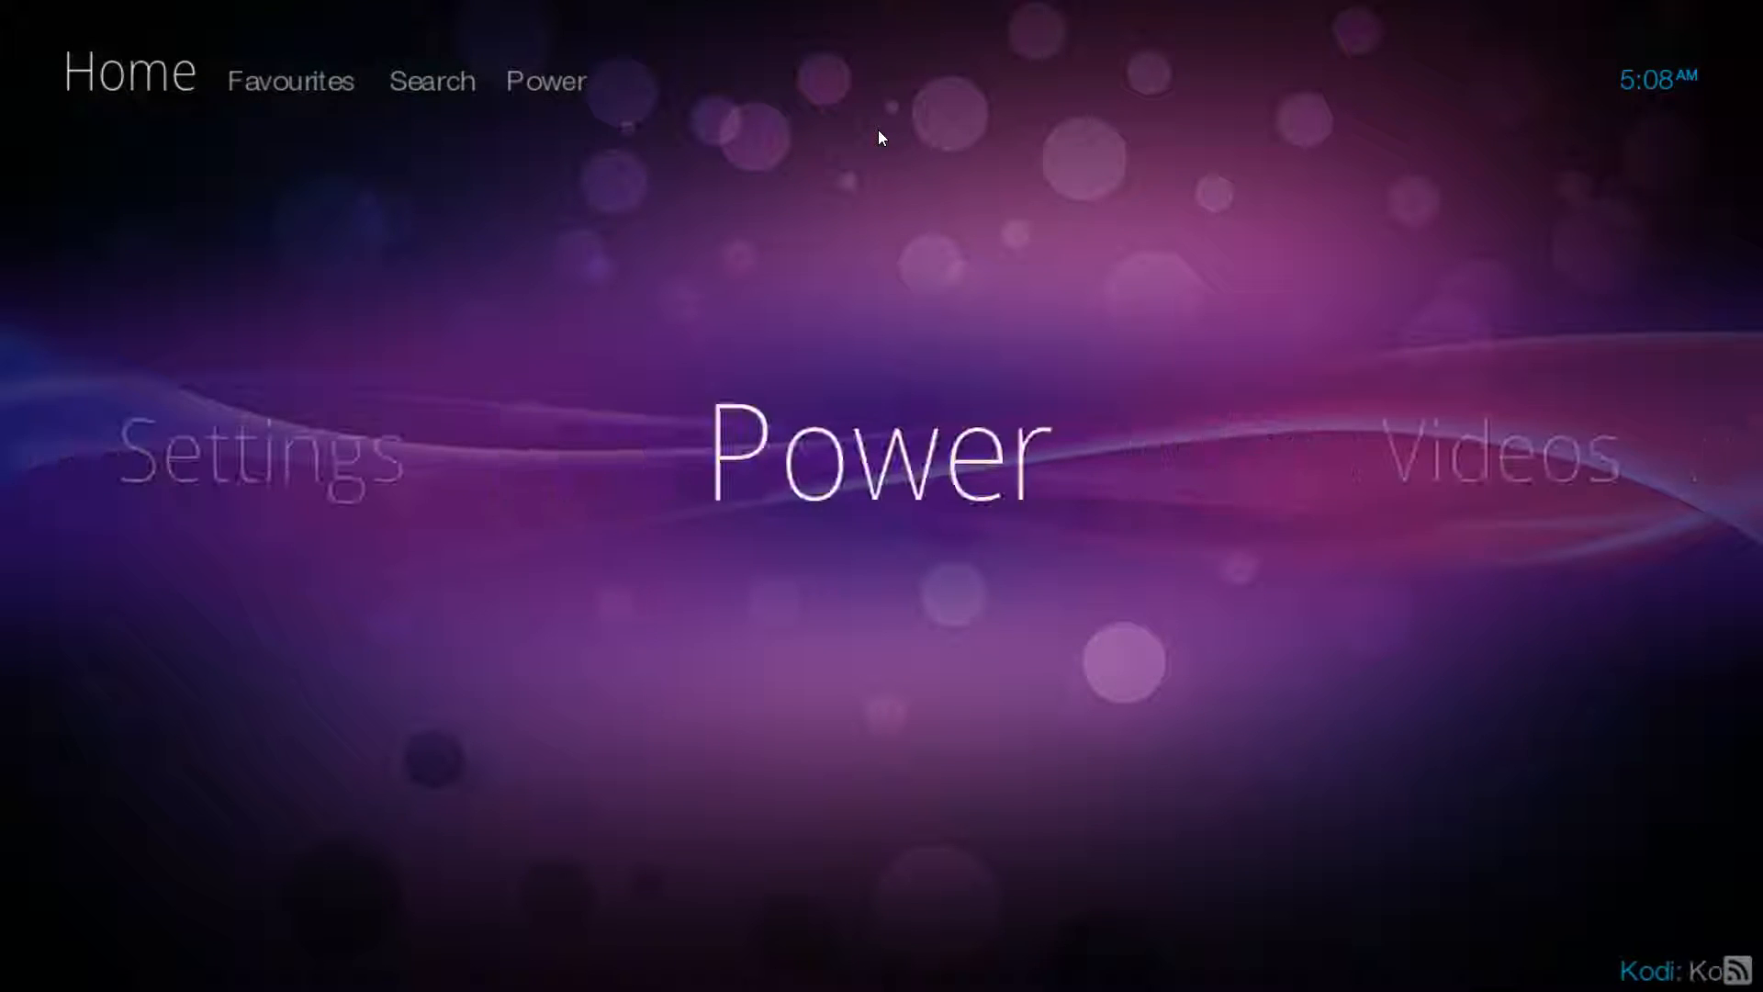
key("Left")
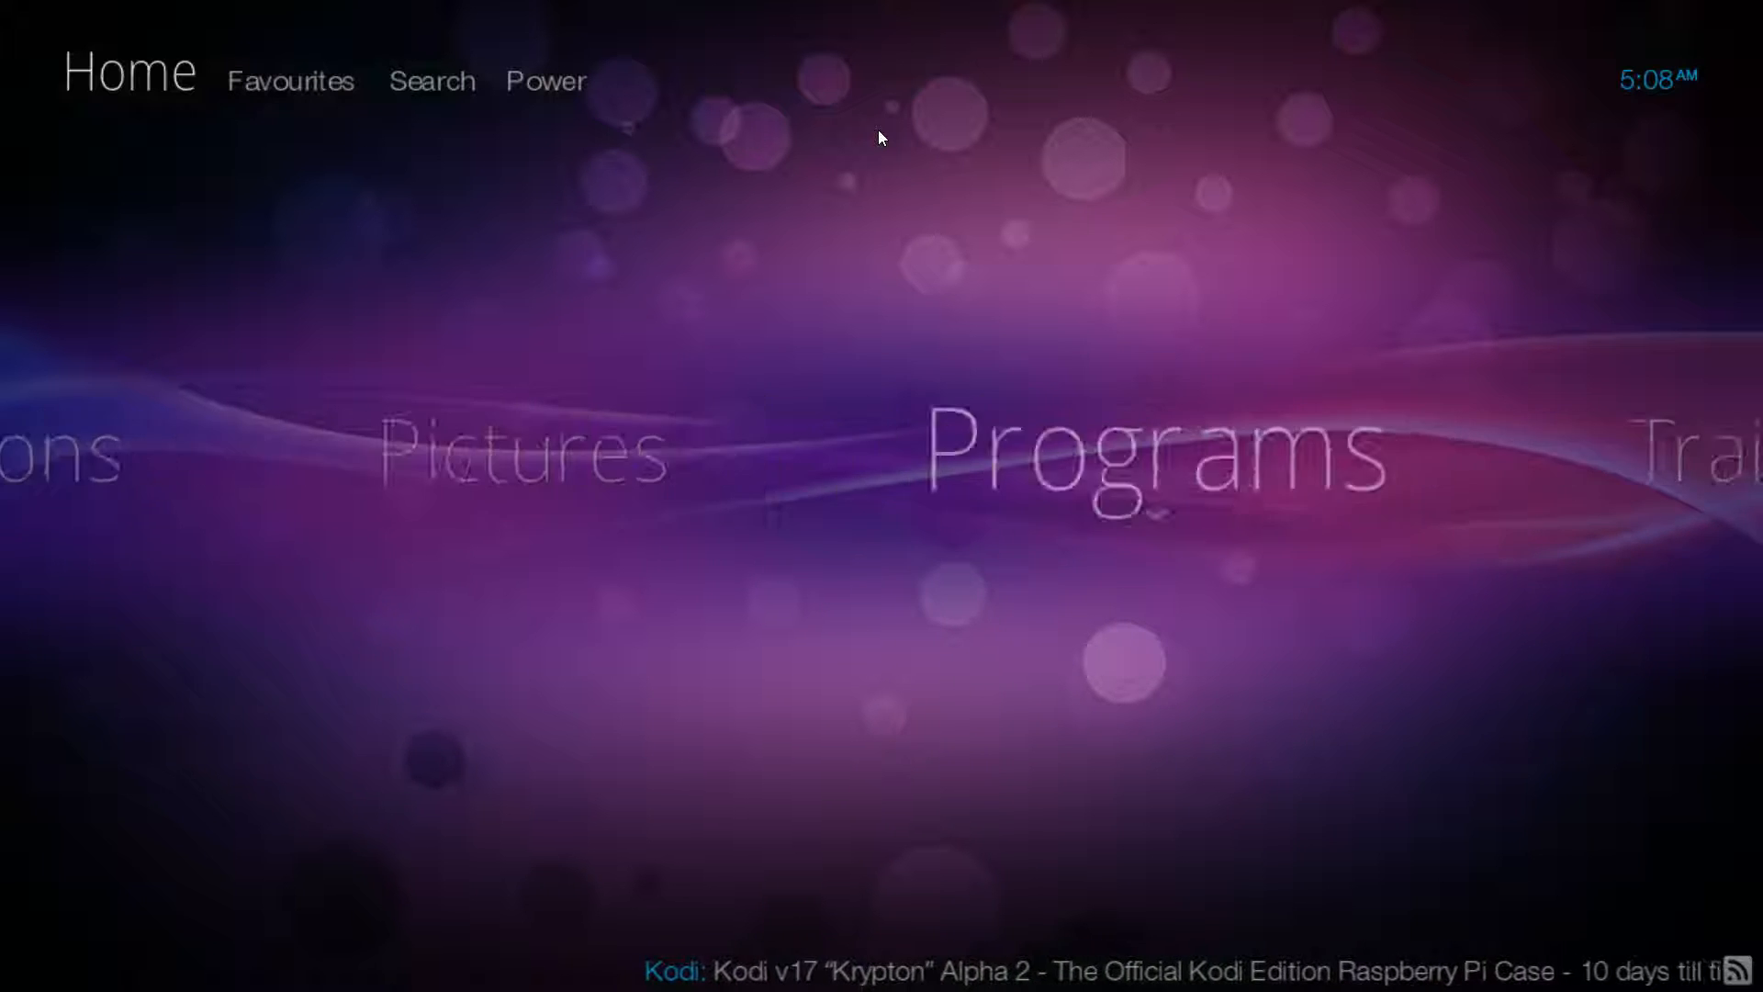
scroll("right", 3)
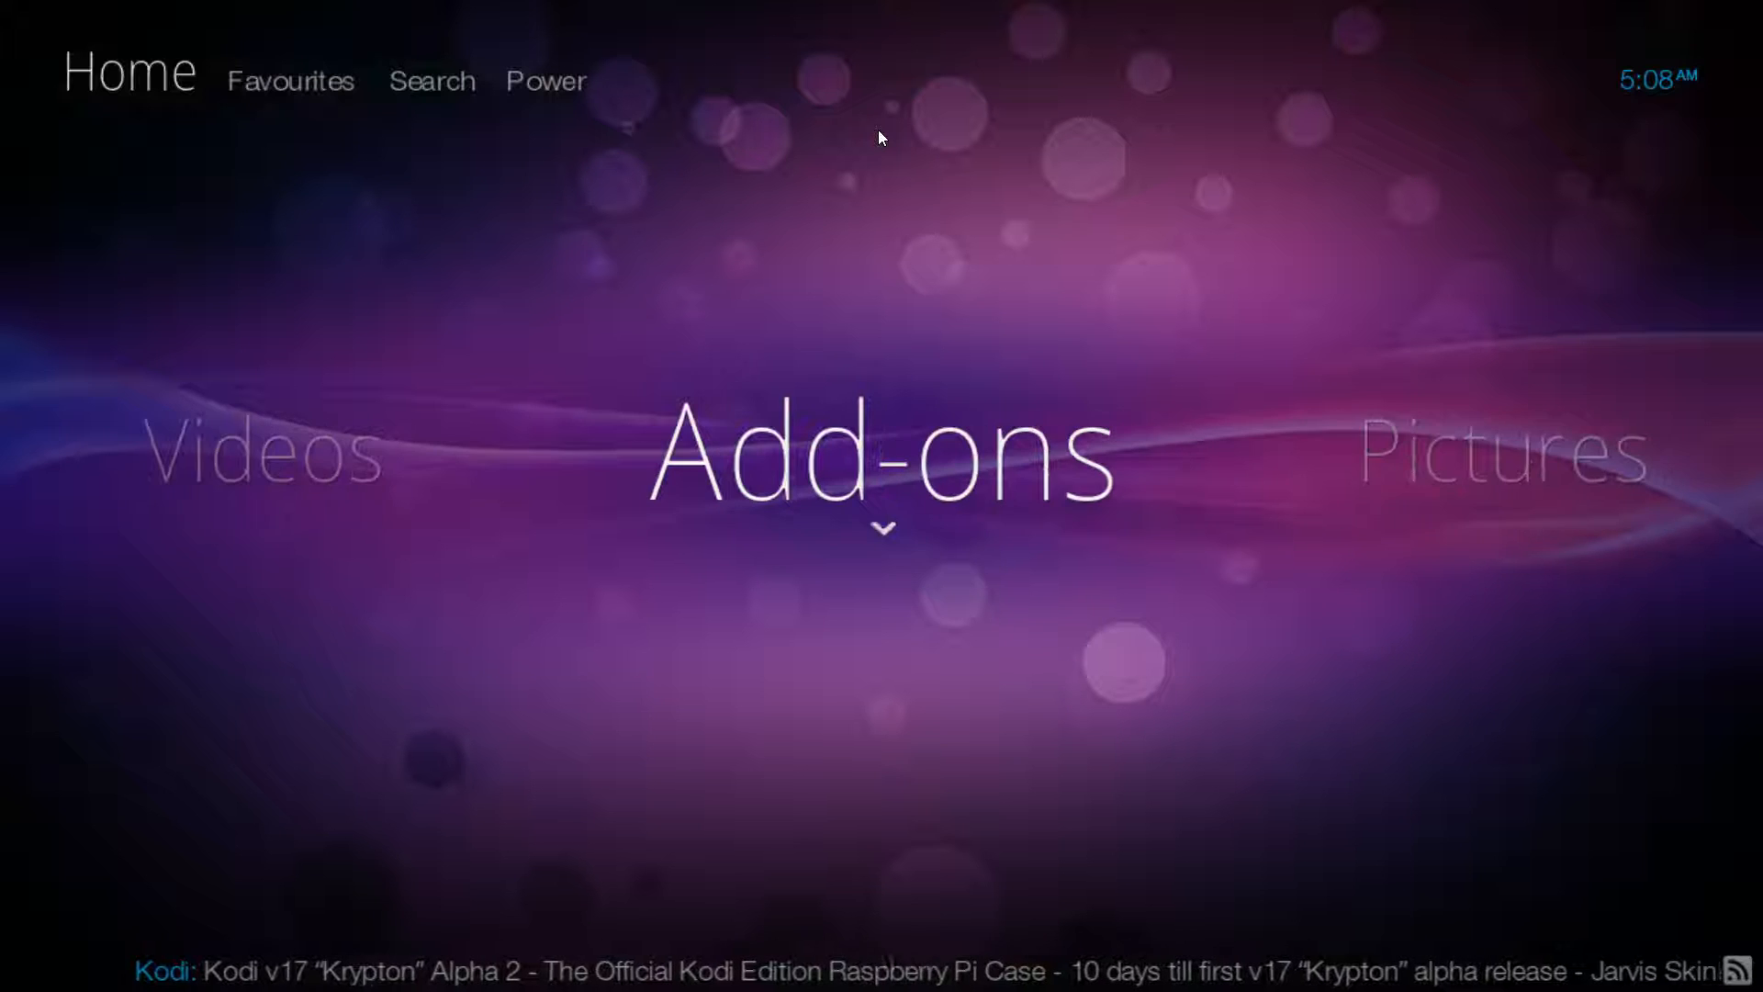
scroll("left", 3)
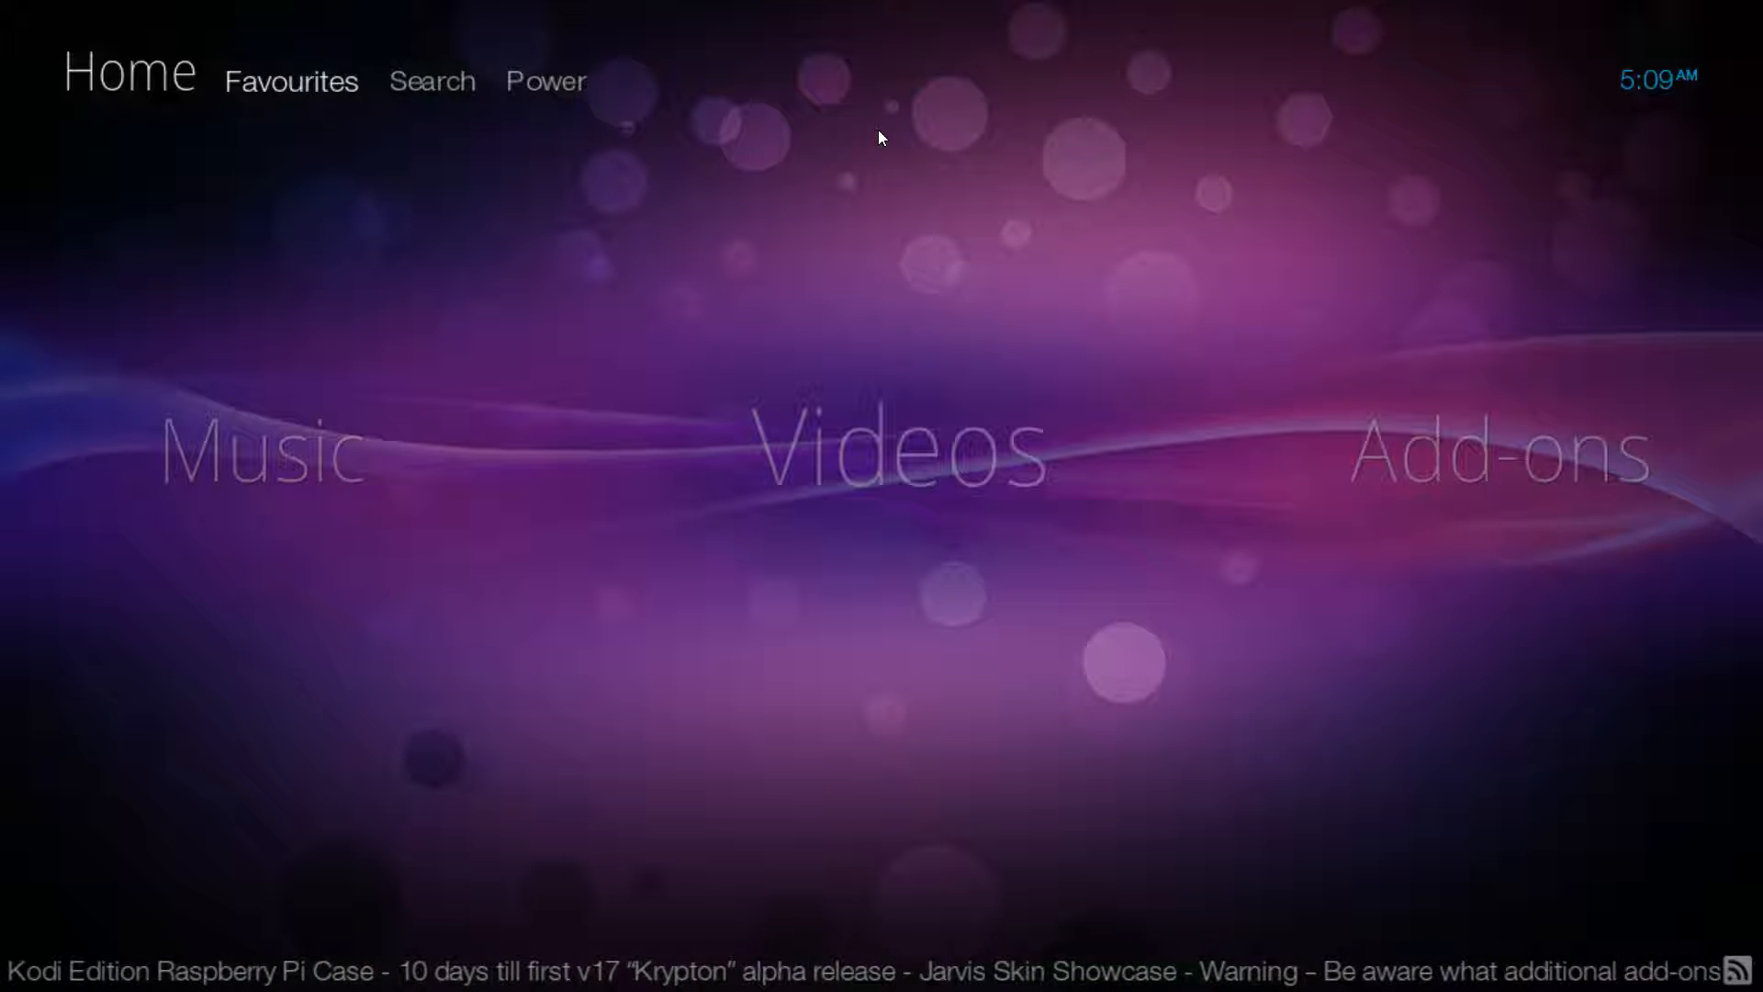
left_click(293, 80)
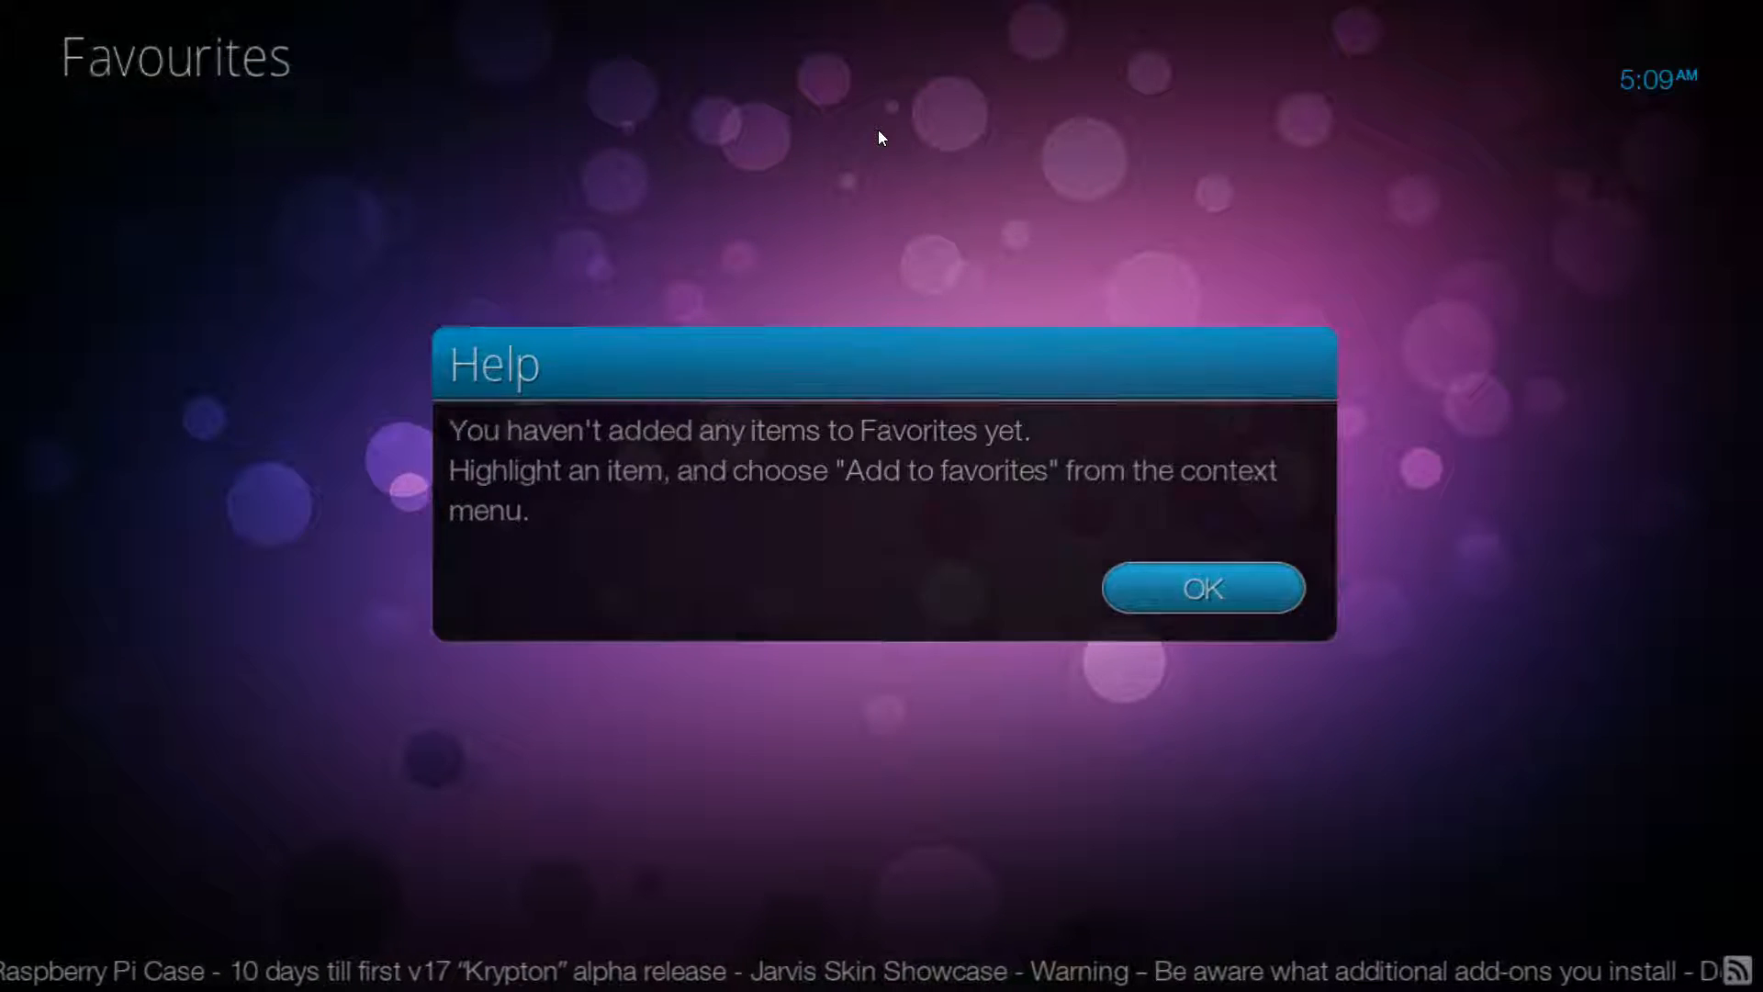
left_click(1200, 587)
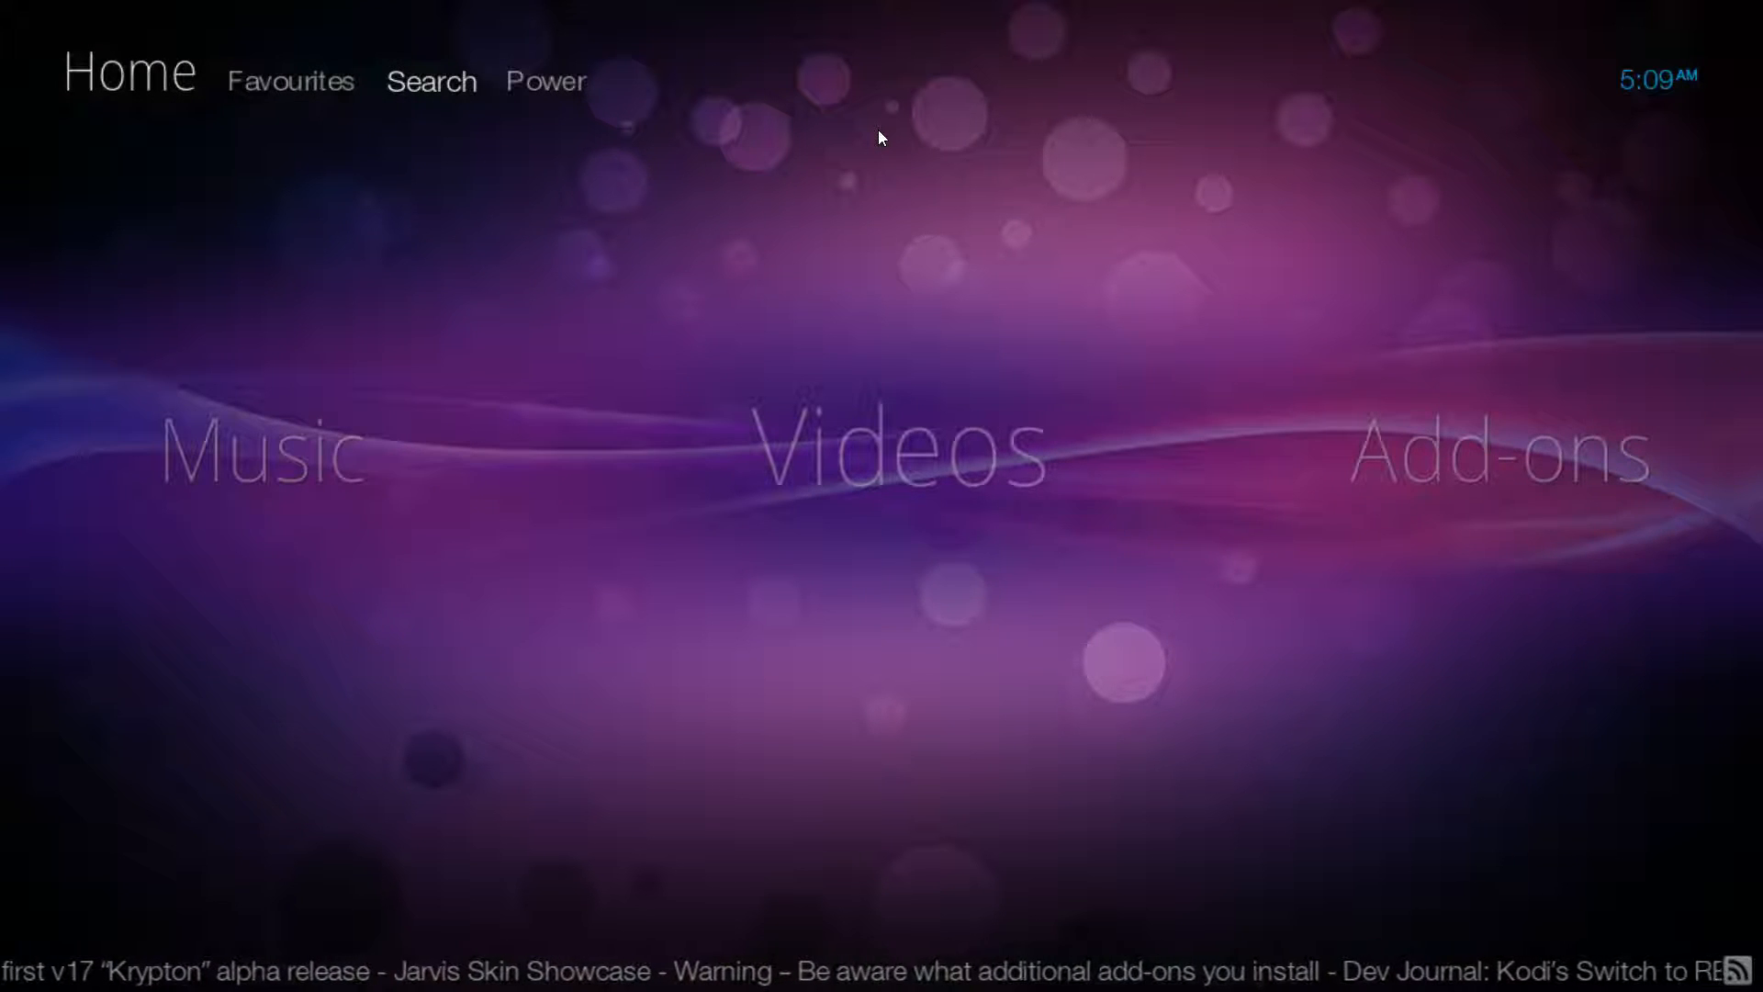
- Open Search from the Bello top bar and enter 'Dfkdfj'
left_click(432, 81)
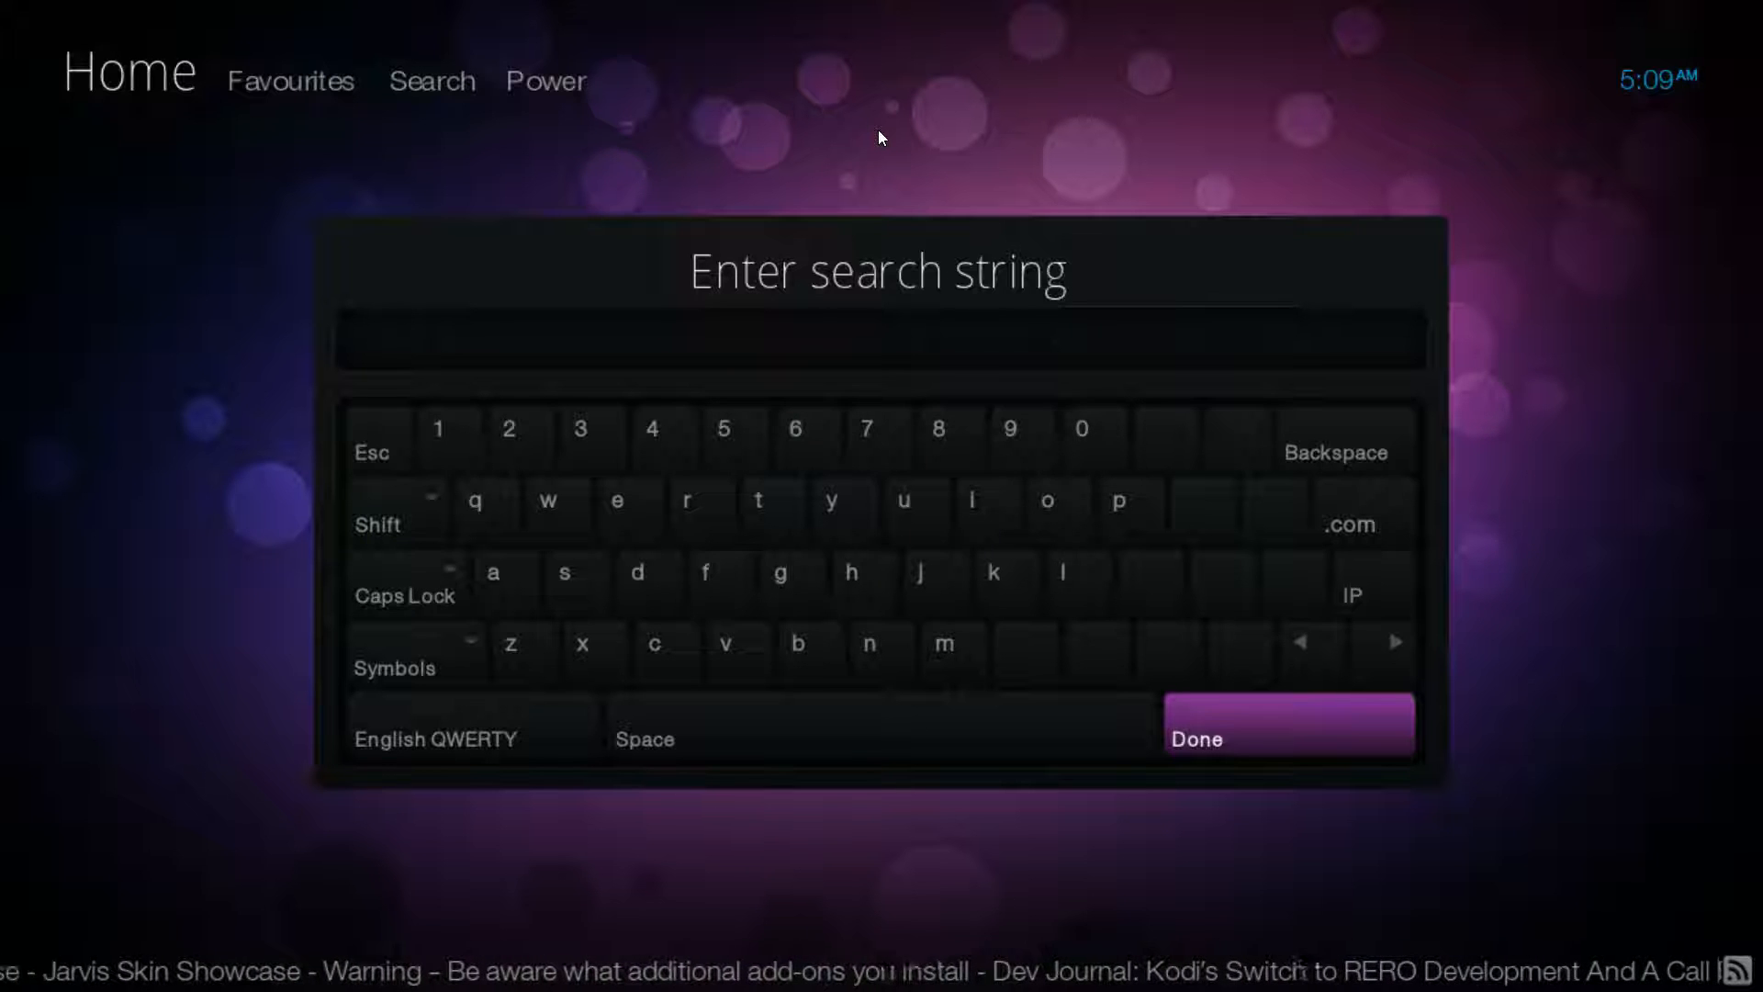
type("Dfkdfj")
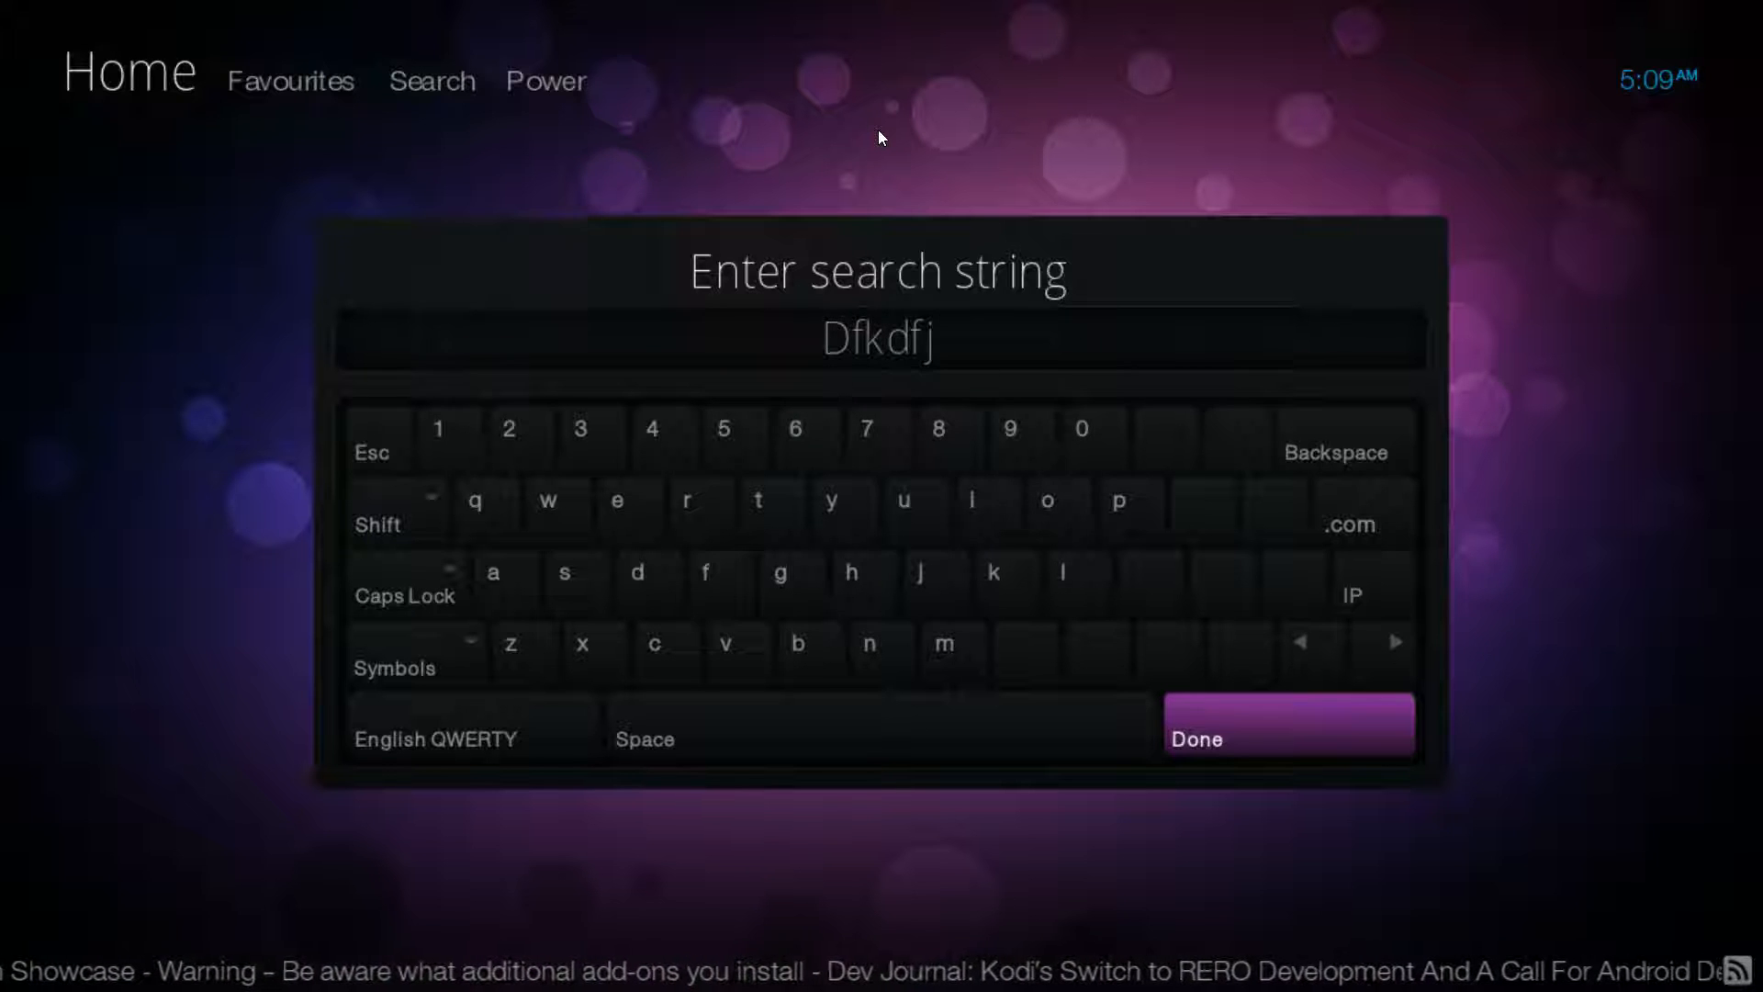